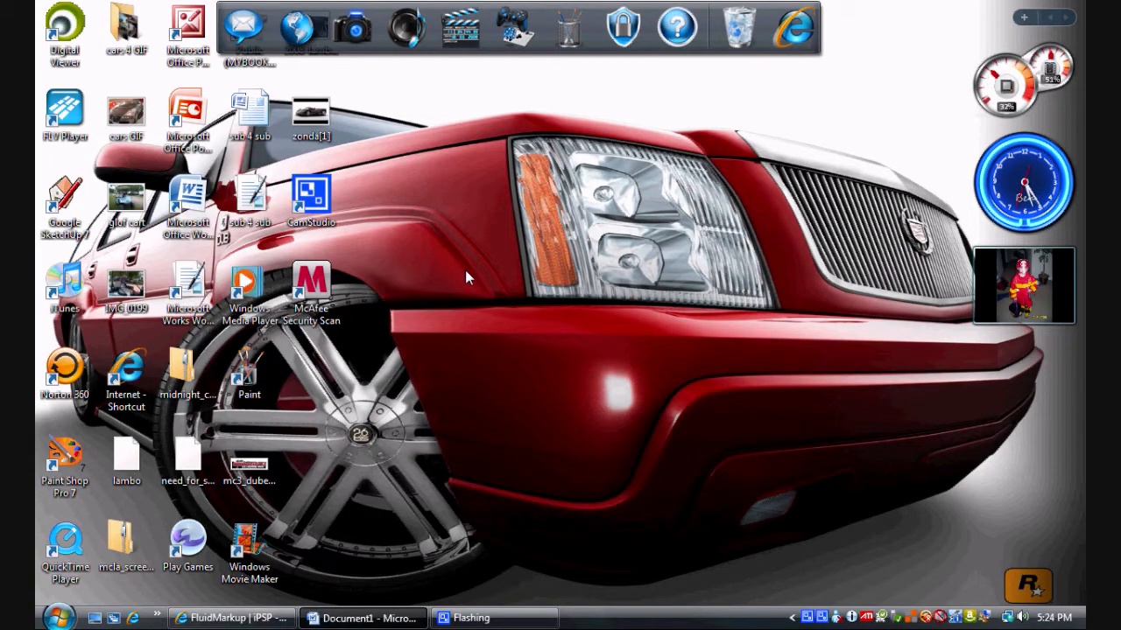
mouse_move(410, 352)
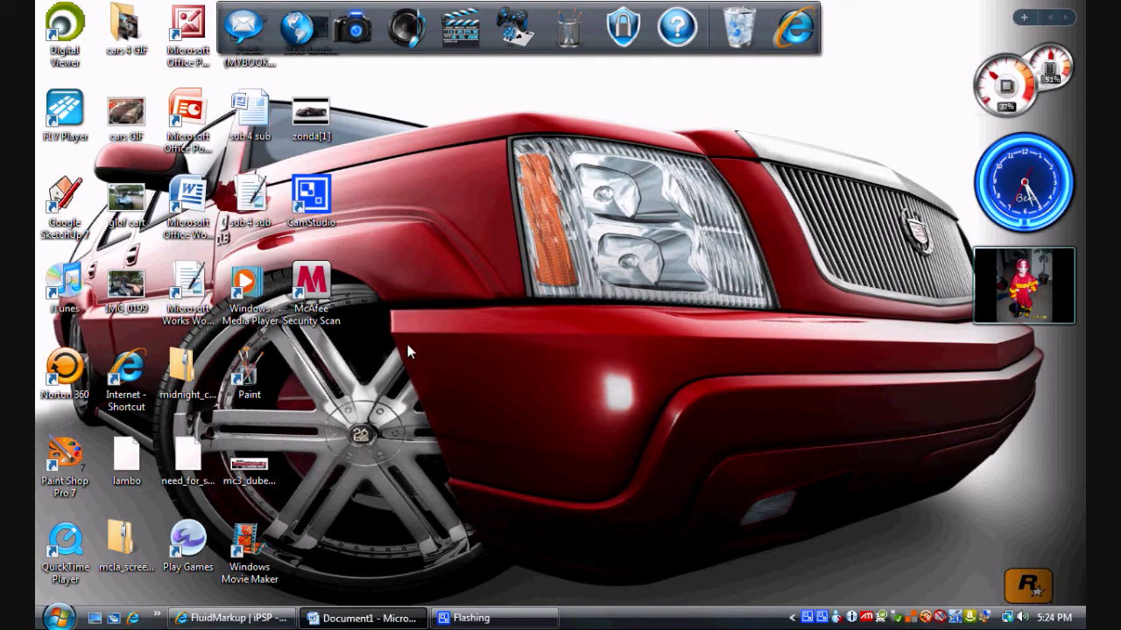
mouse_move(424, 523)
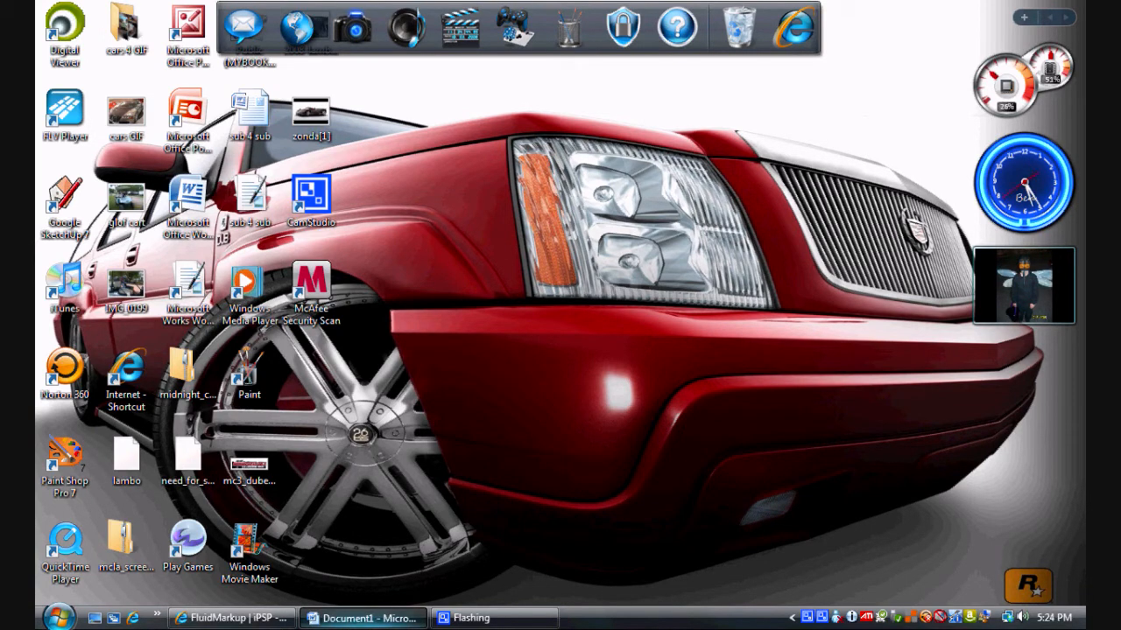
Look up the fluidmarkup.com/ipsp link in the document and bring the iPSP web page forward
left_click(362, 618)
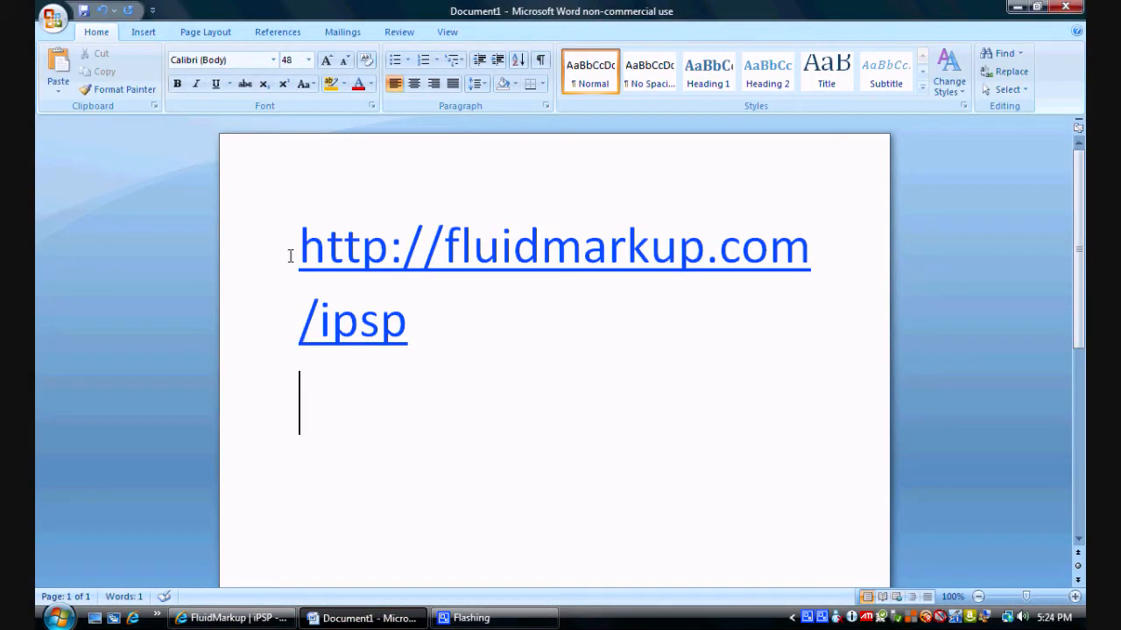
left_click_drag(298, 249, 539, 249)
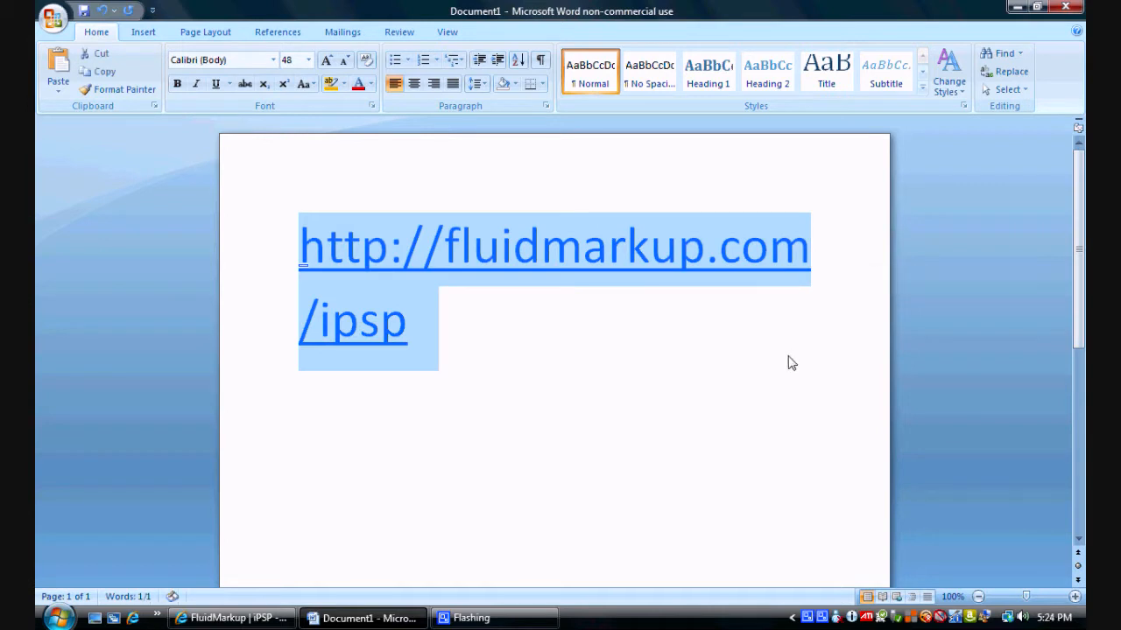
left_click(299, 403)
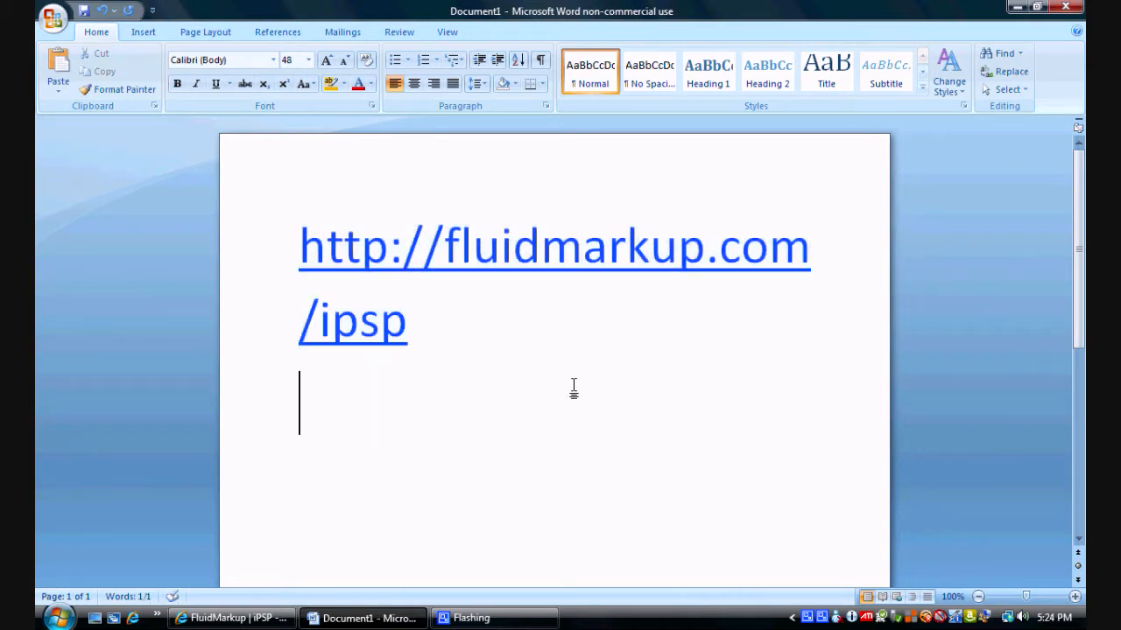
mouse_move(357, 256)
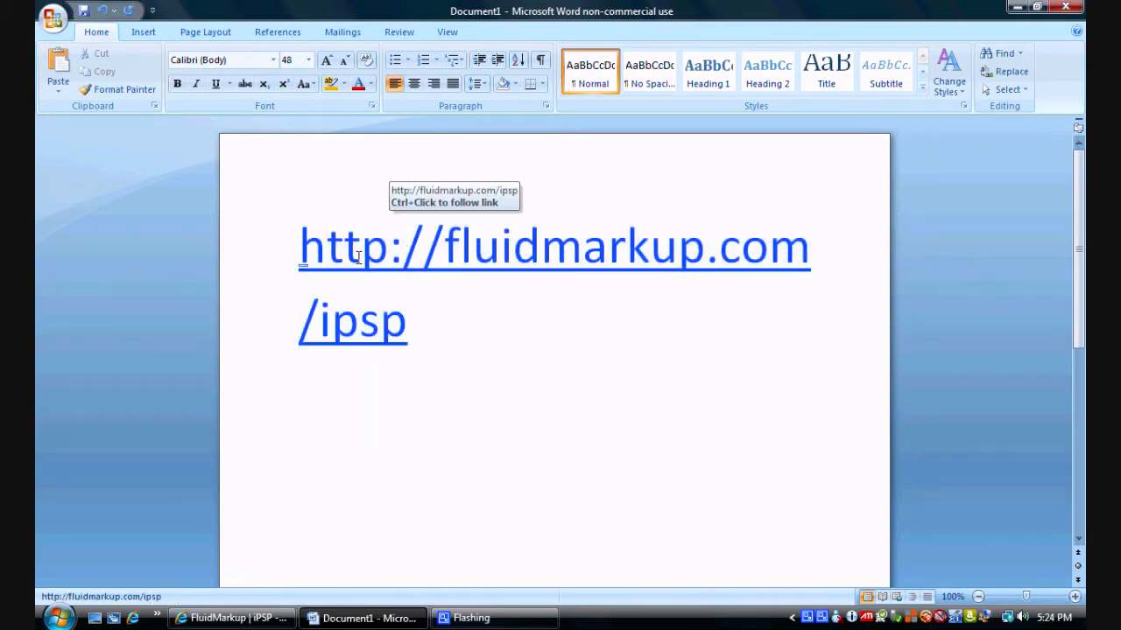
left_click(298, 406)
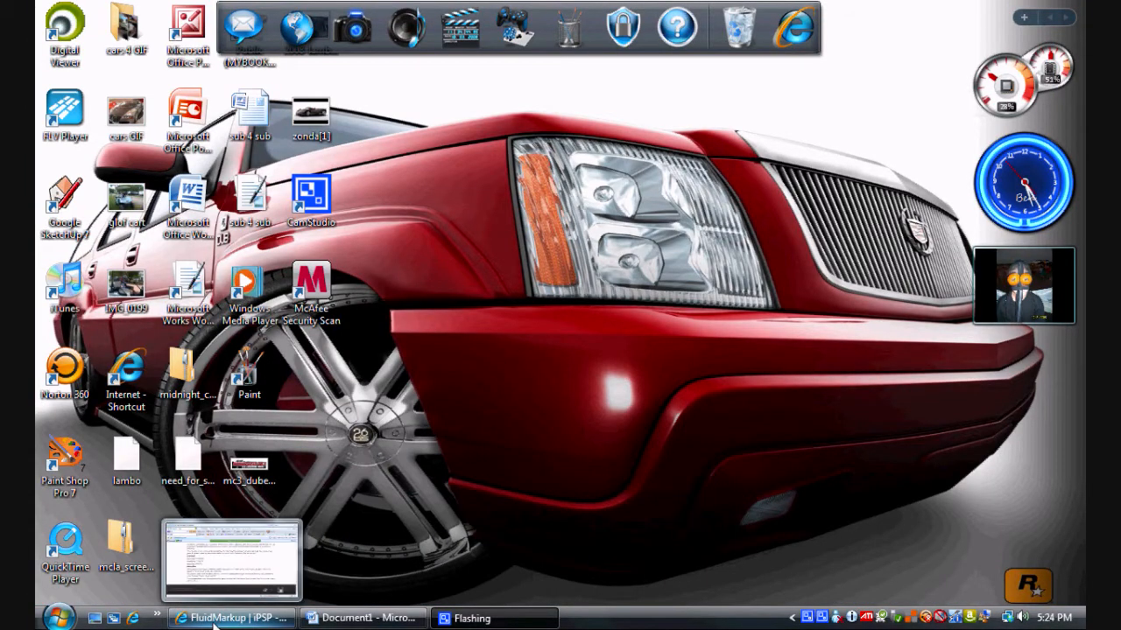
left_click(229, 618)
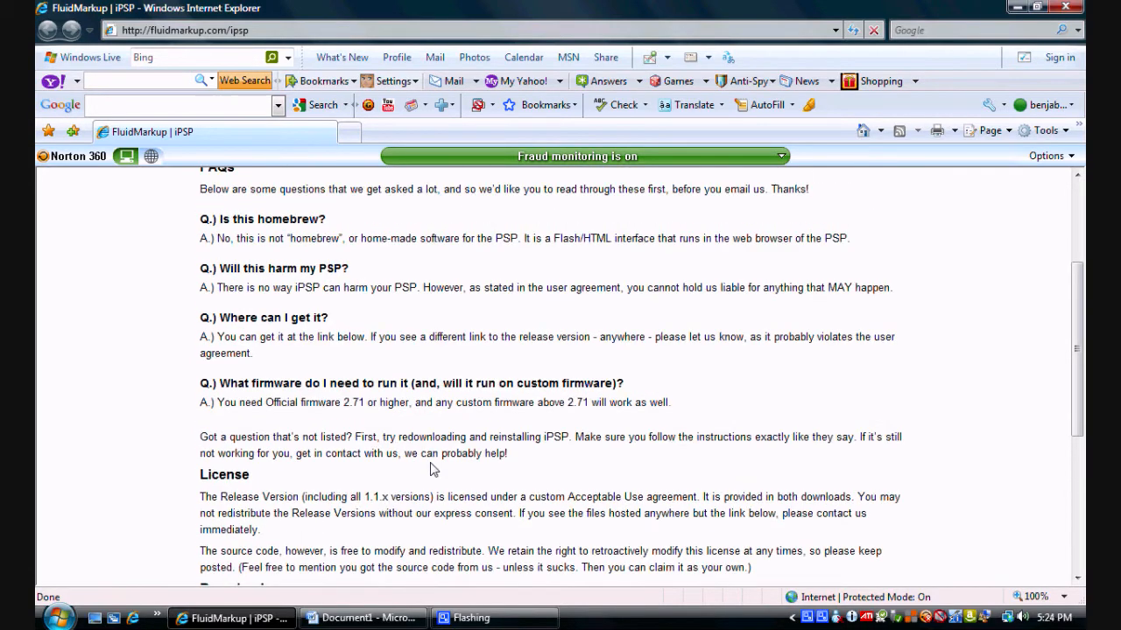
Start the Manual Install (1.73MB ZIP) download from the page's Download section
scroll("up", 3)
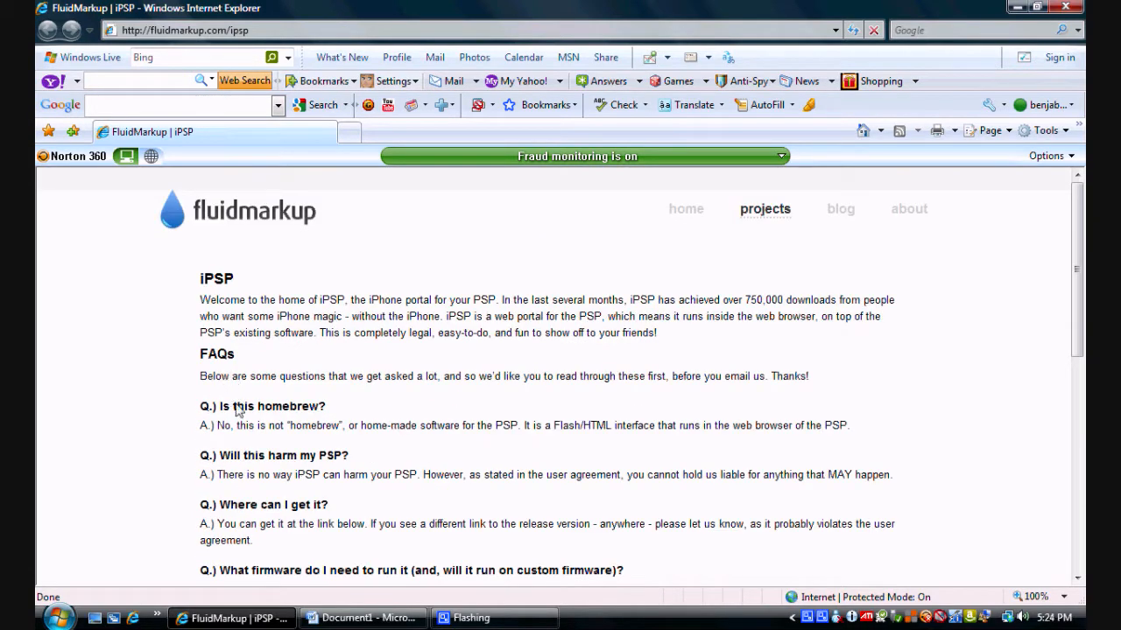
scroll("down", 3)
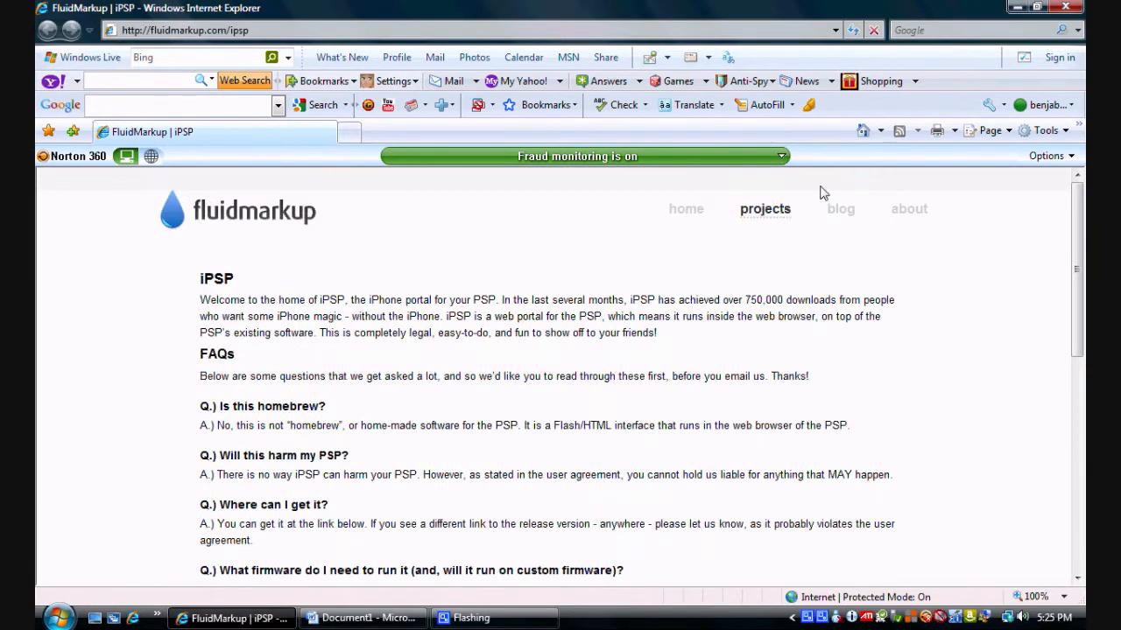
scroll("down", 3)
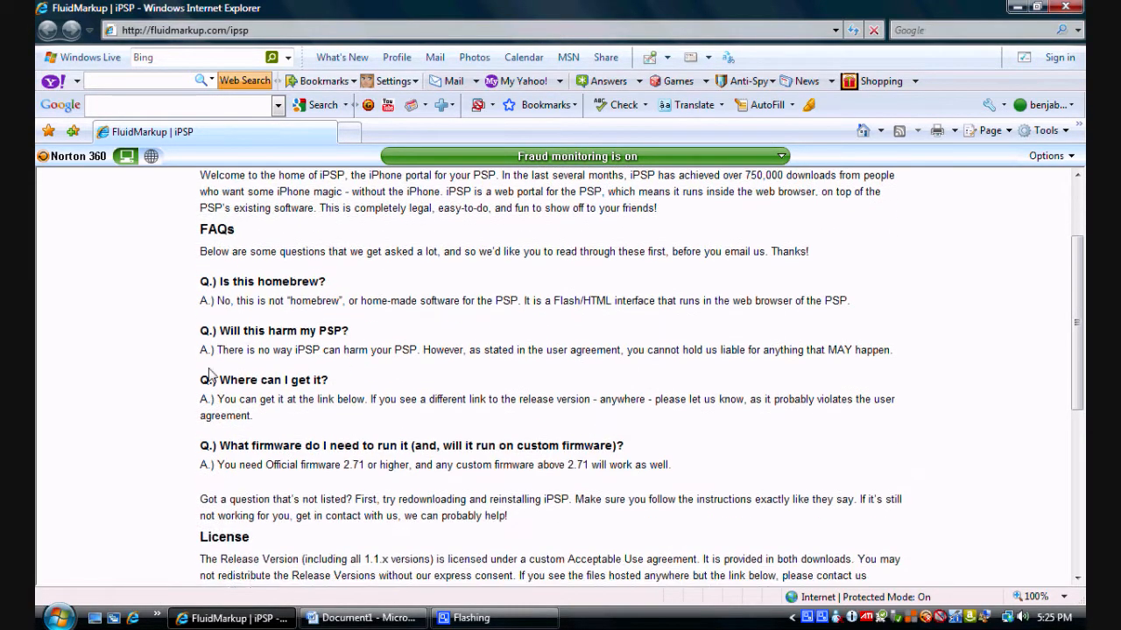
scroll("down", 3)
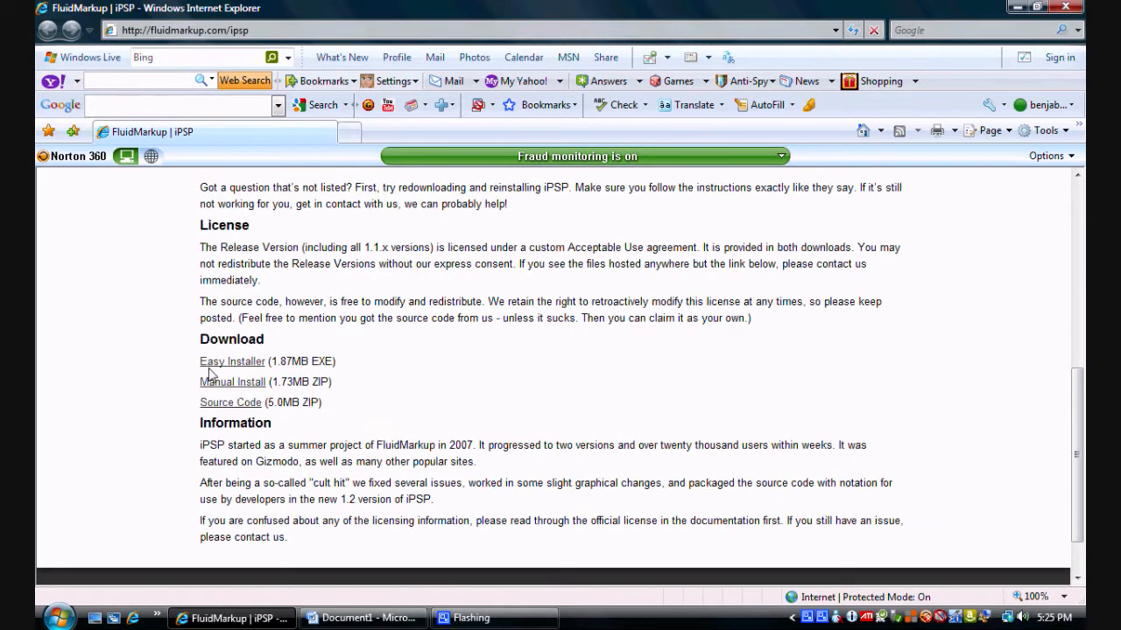
scroll("down", 3)
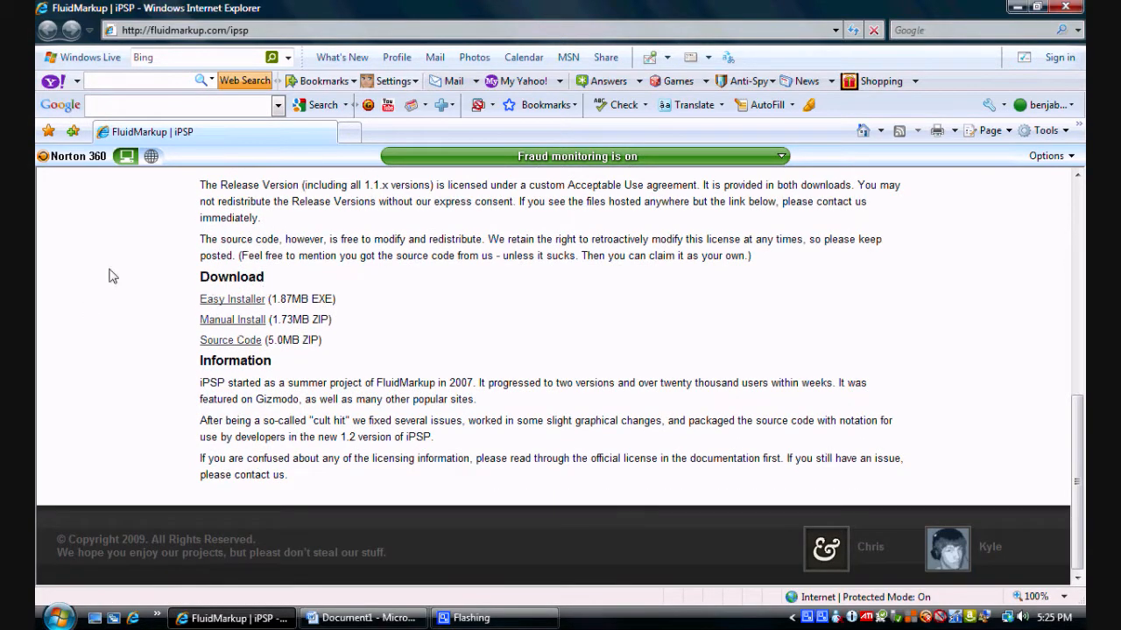
mouse_move(220, 319)
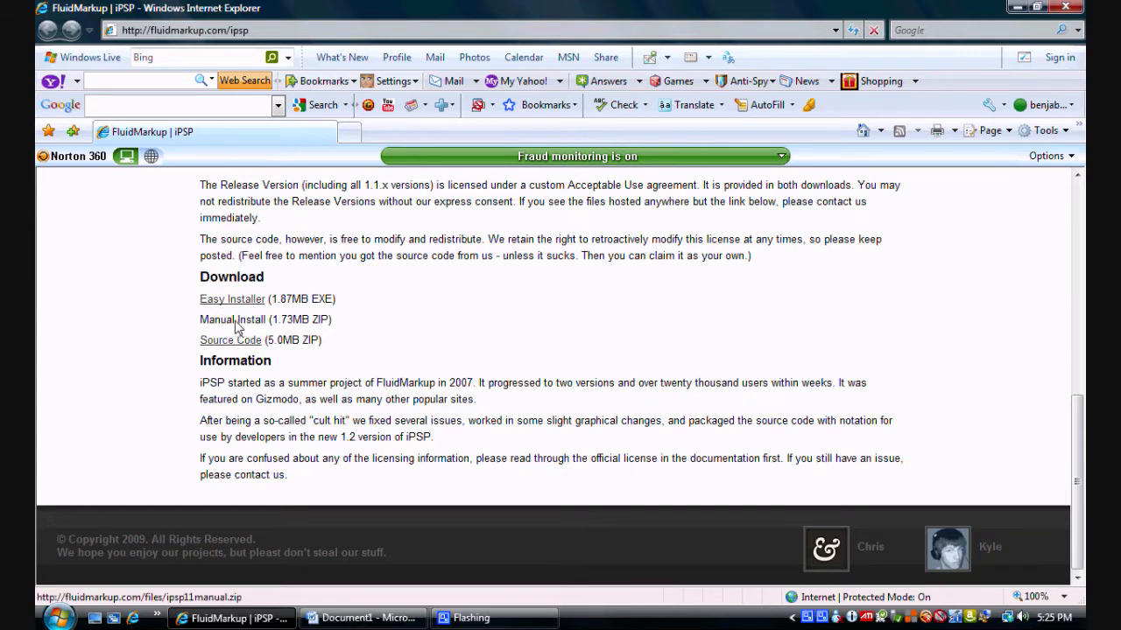
double_click(231, 319)
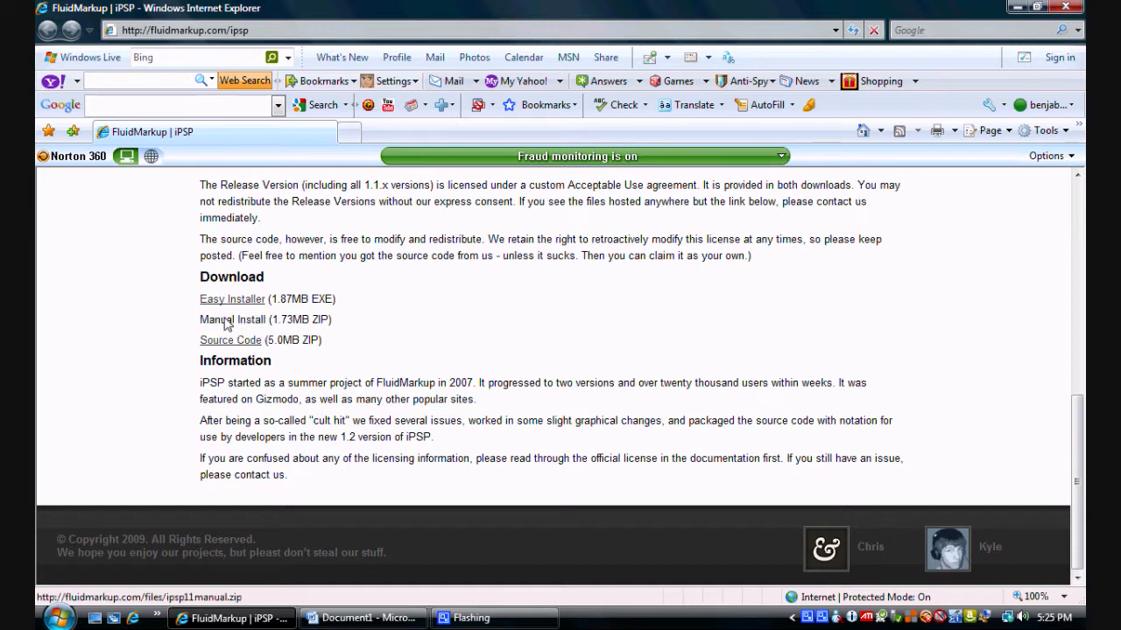
left_click(231, 319)
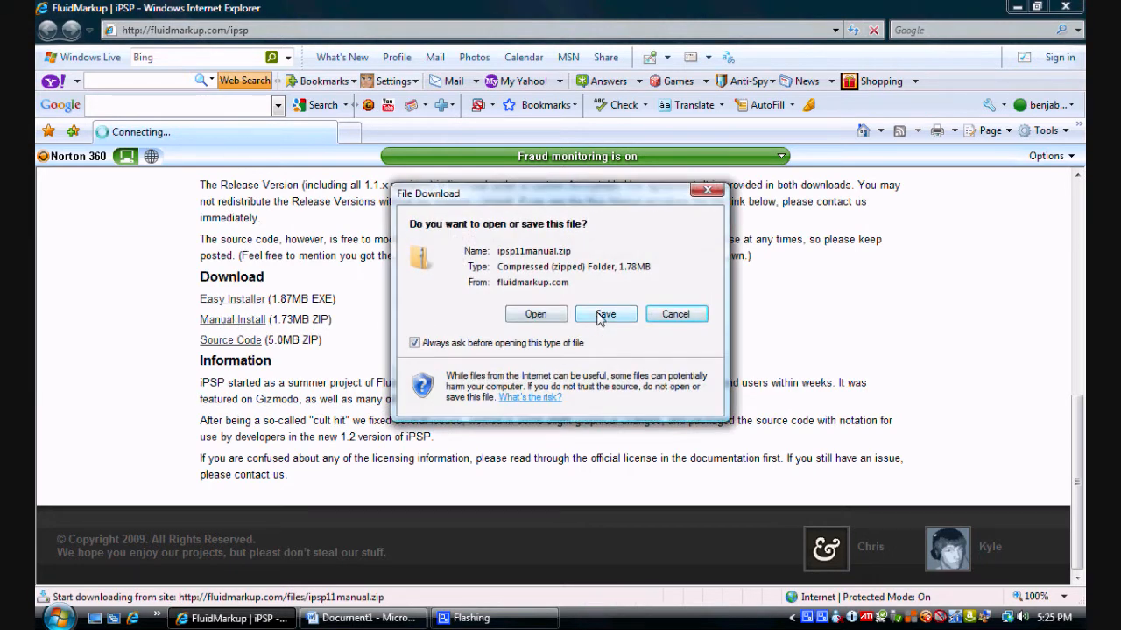
Save ipsp11manual.zip to the Desktop and put the browser away
left_click(606, 313)
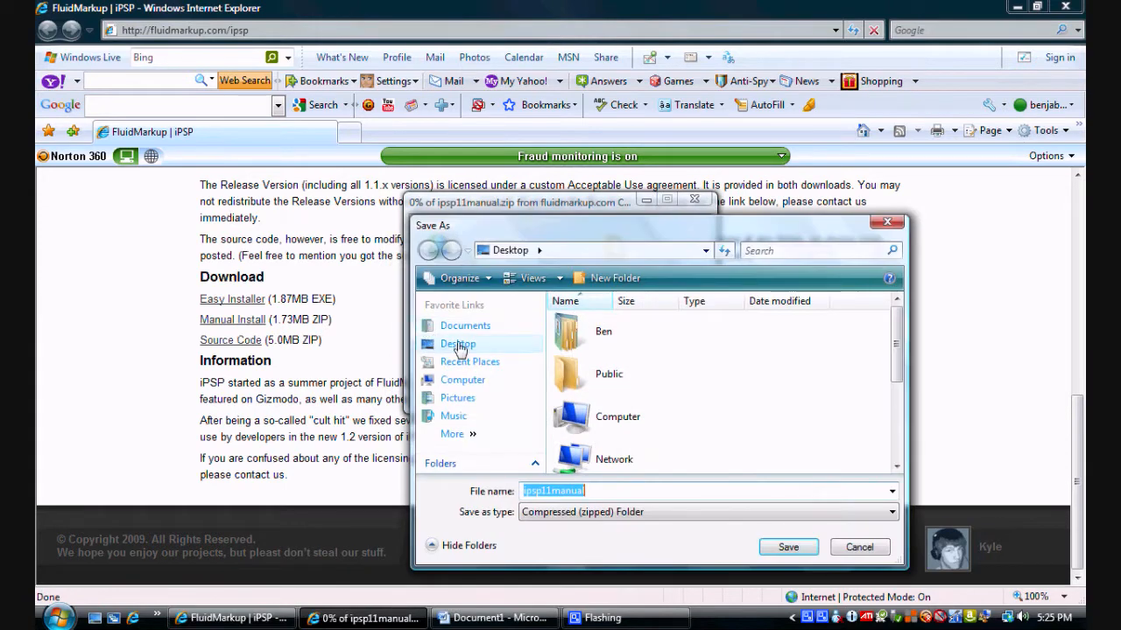
mouse_move(469, 360)
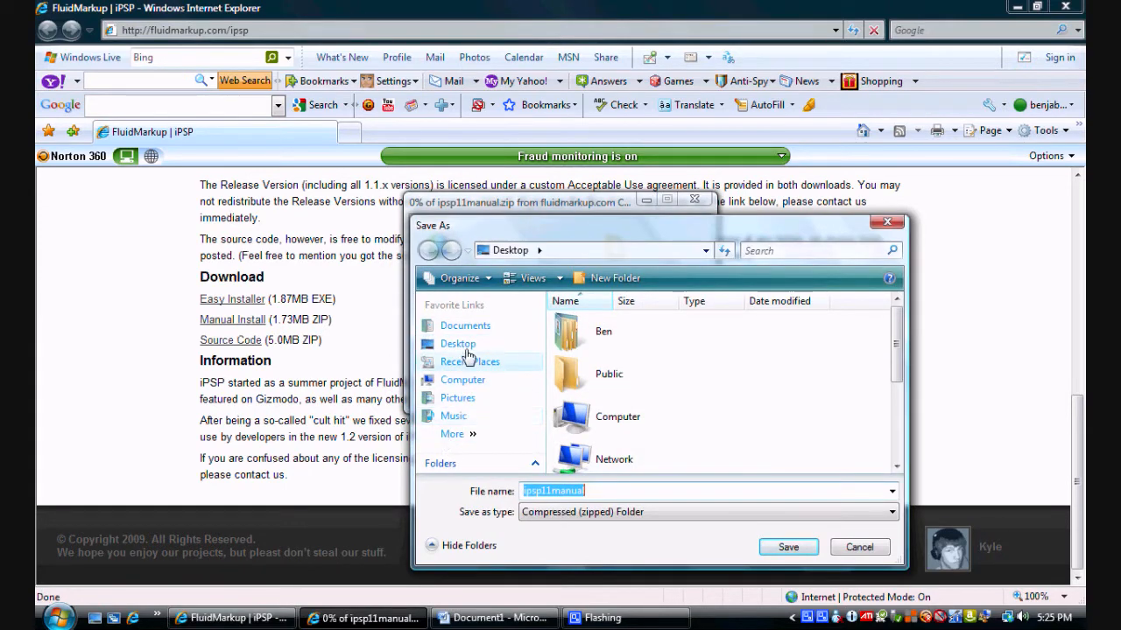
mouse_move(788, 546)
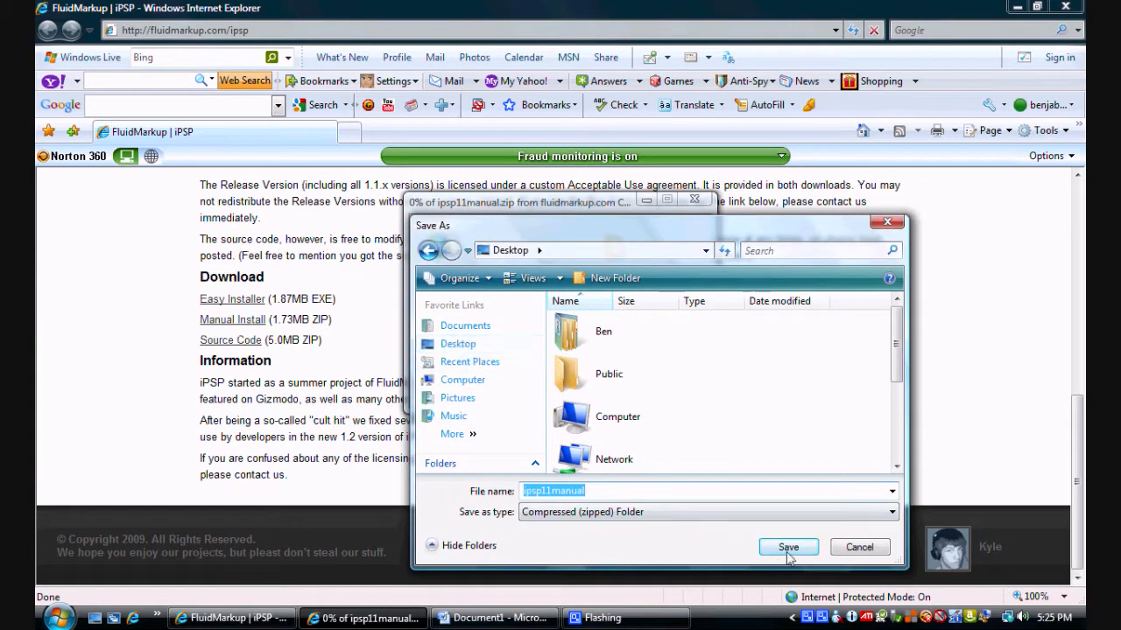
left_click(788, 546)
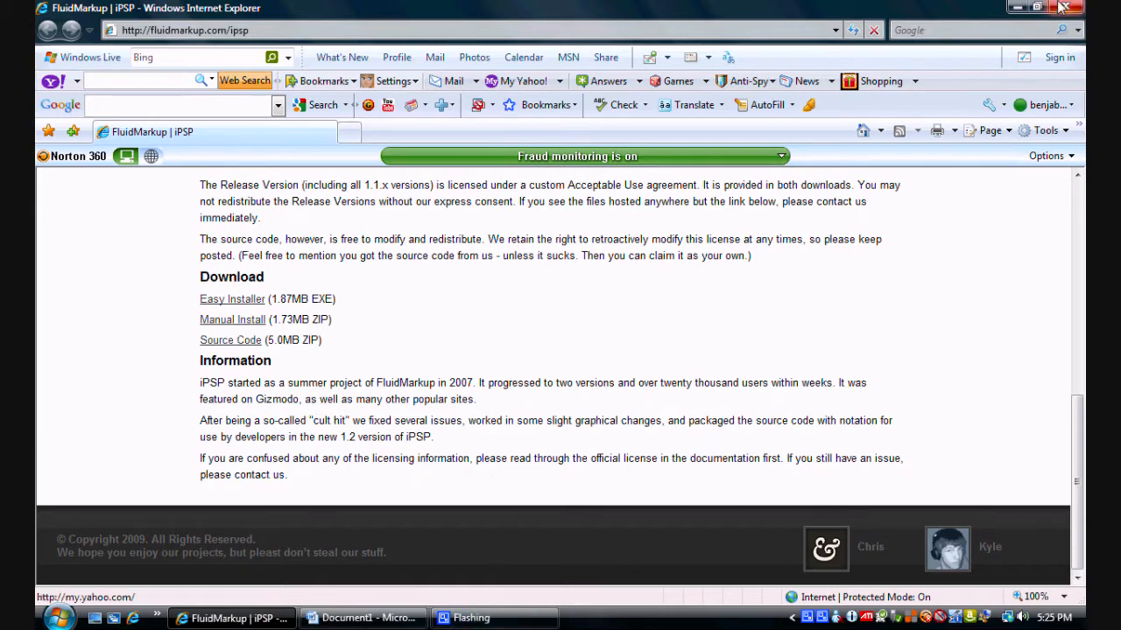
left_click(1029, 7)
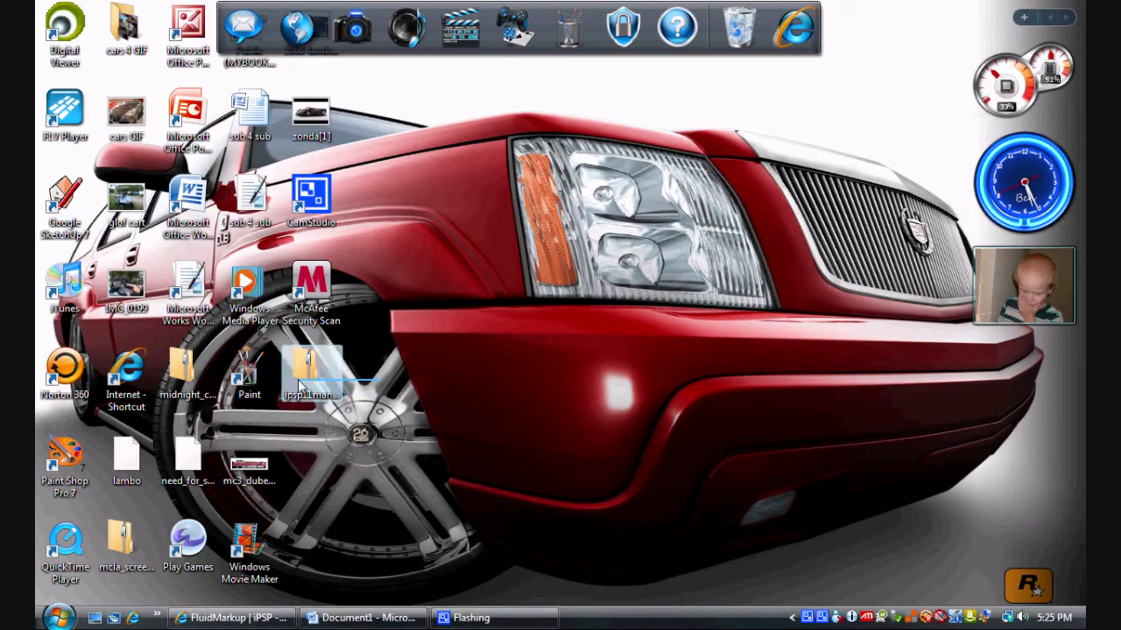
mouse_move(383, 380)
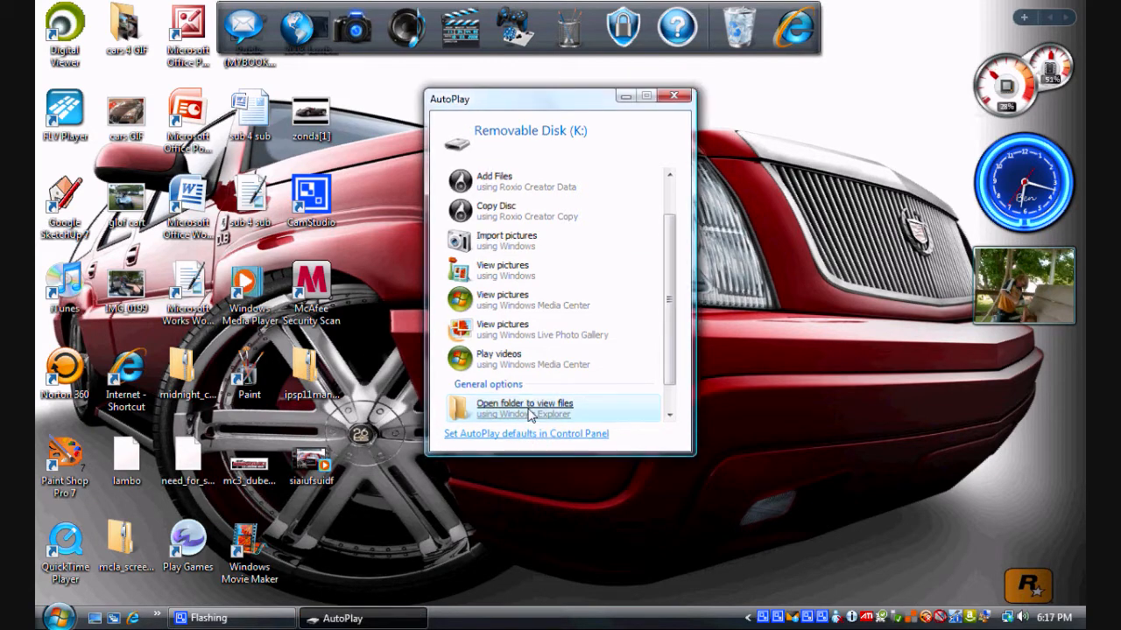
Browse into the PSP folder on Removable Disk (K:)
left_click(523, 408)
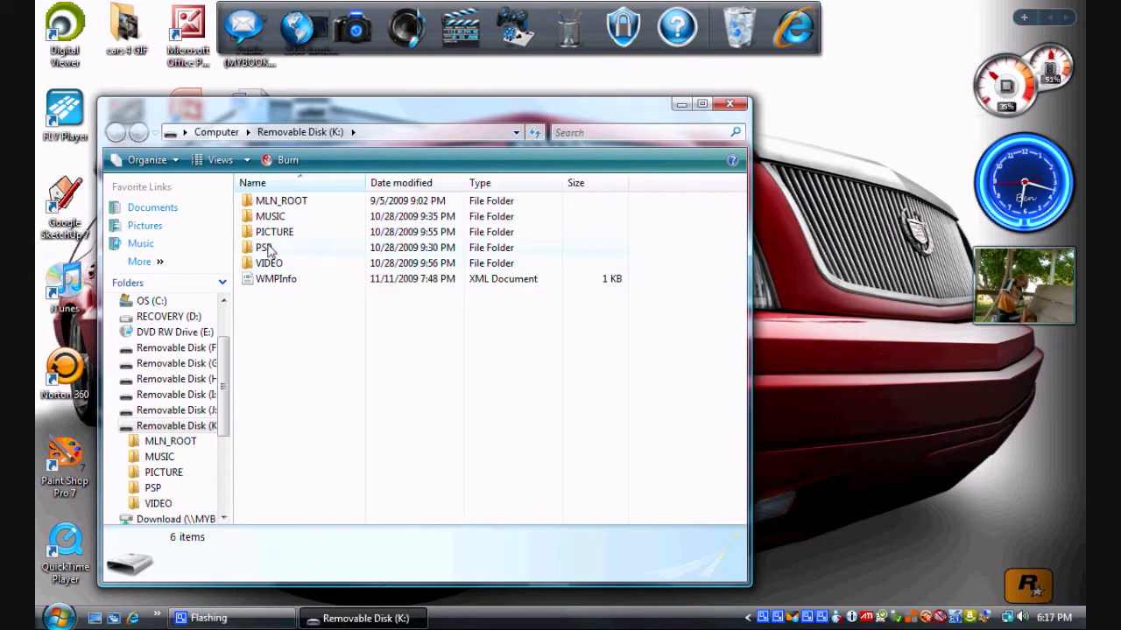
double_click(264, 247)
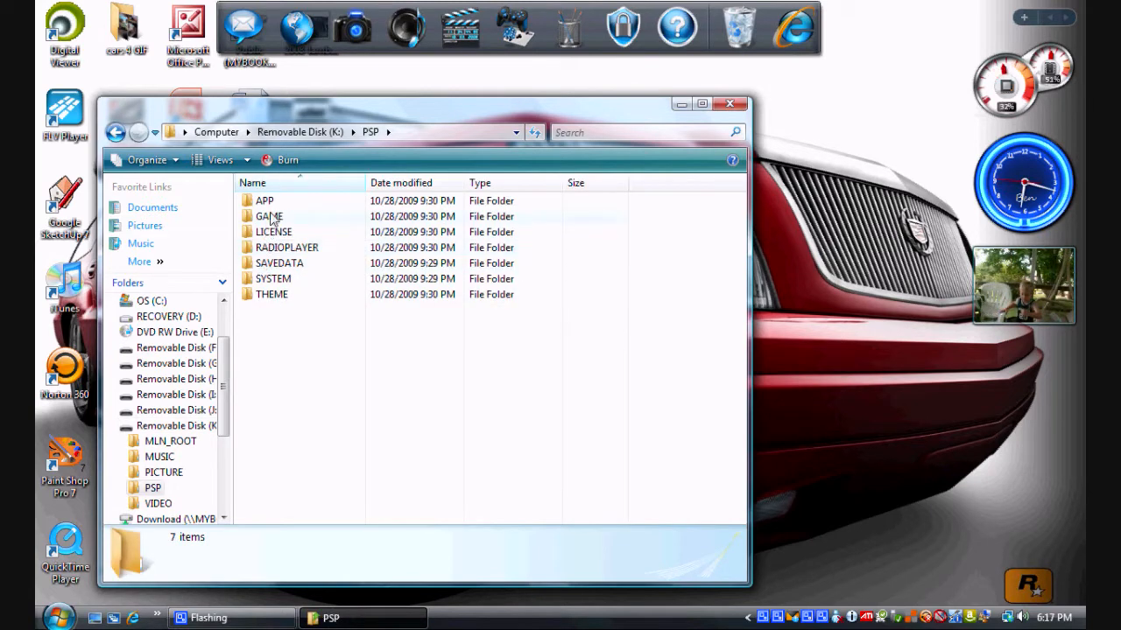
mouse_move(273, 278)
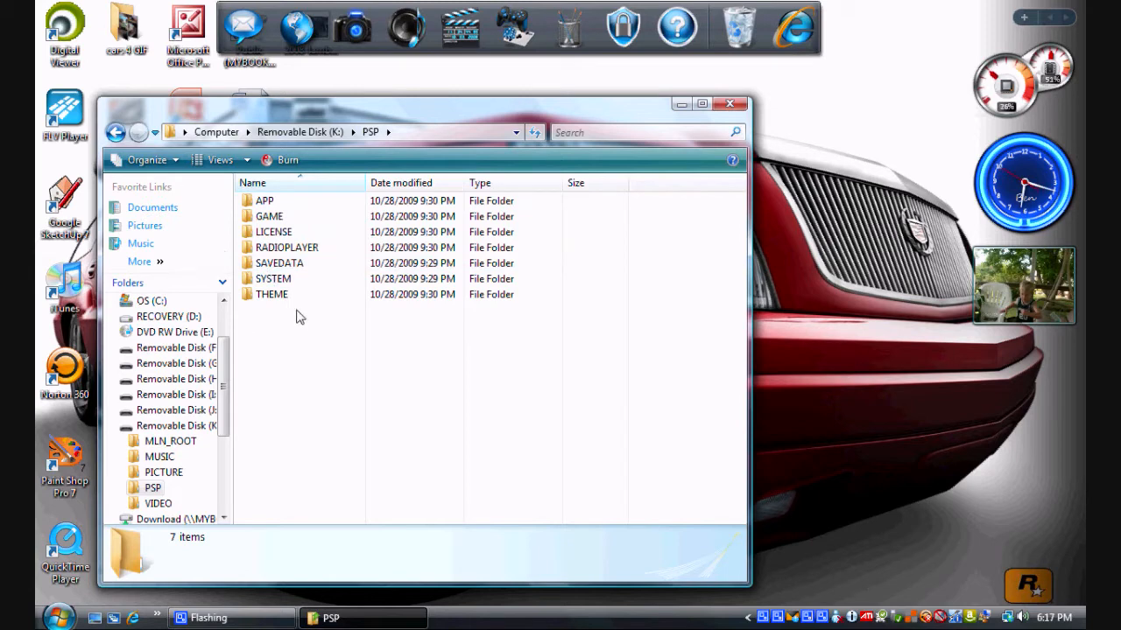
Create a new folder named COMMON inside PSP and go into it
right_click(298, 316)
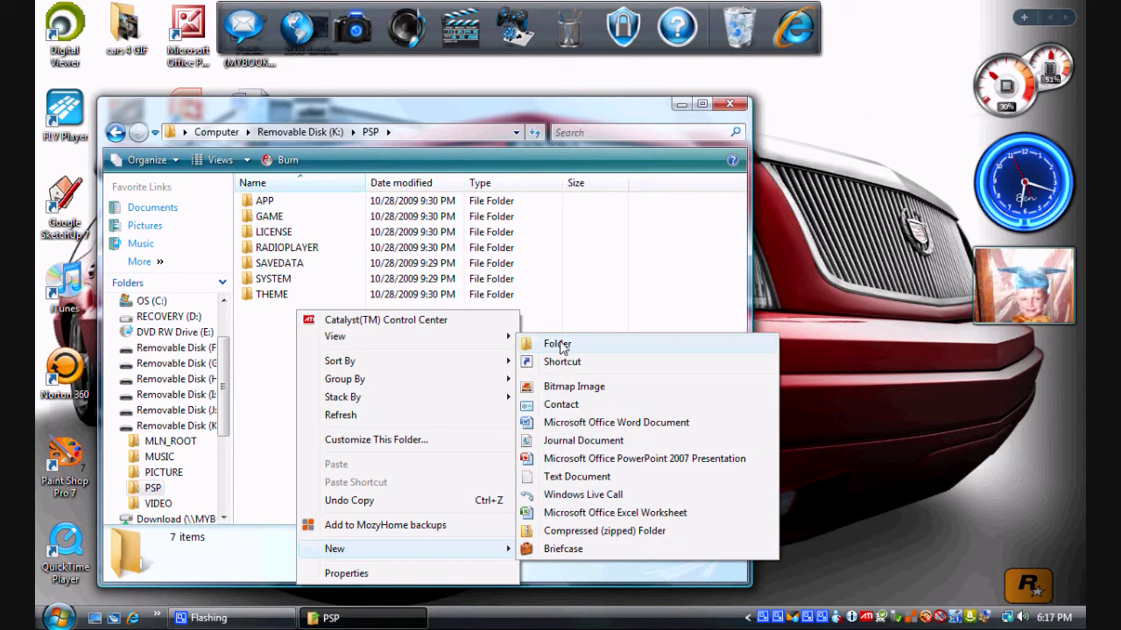
left_click(557, 343)
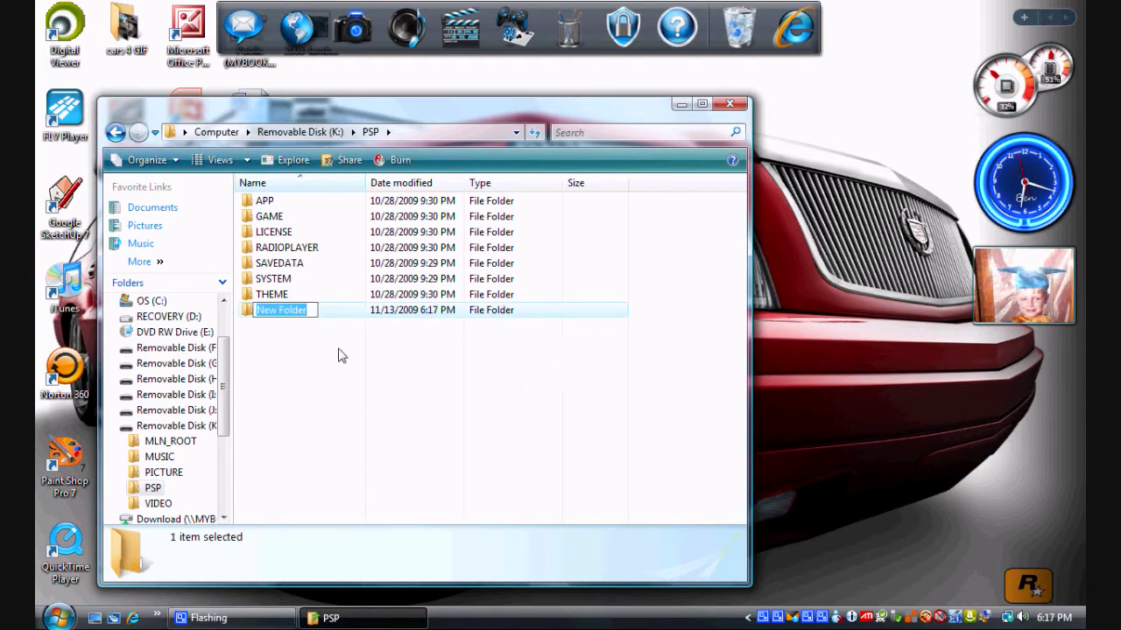
type("C")
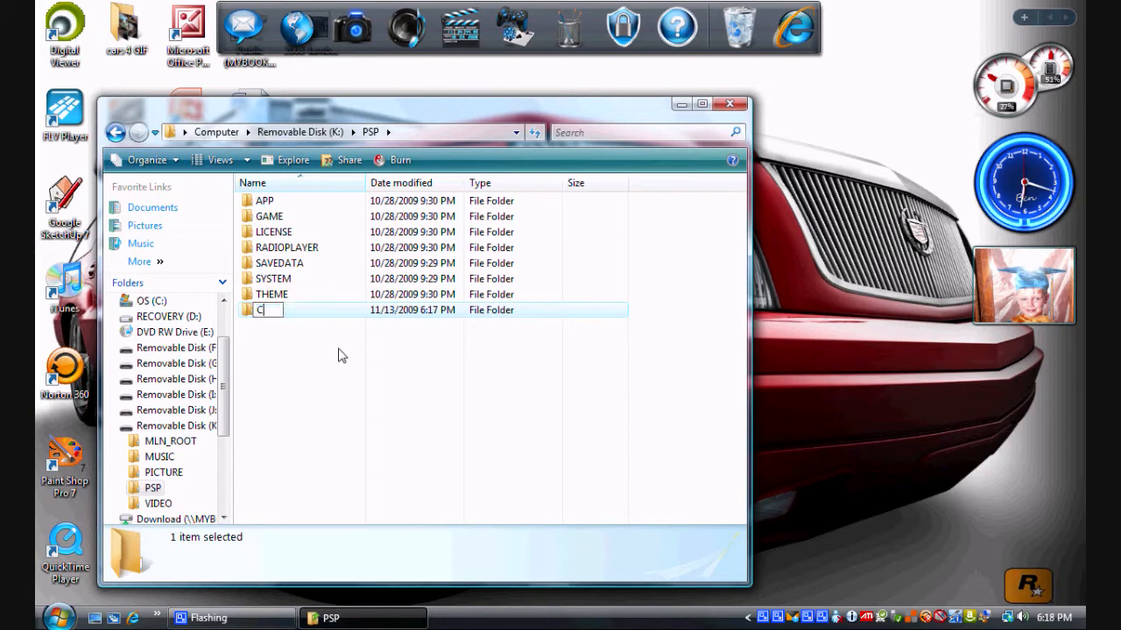
type("COMMON")
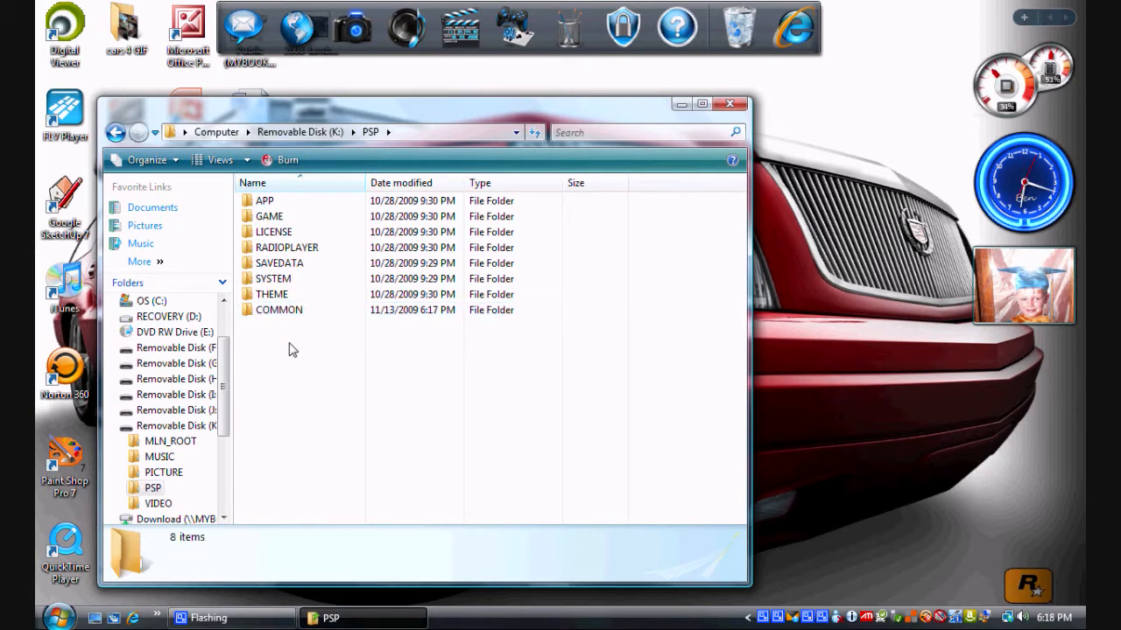
double_click(278, 308)
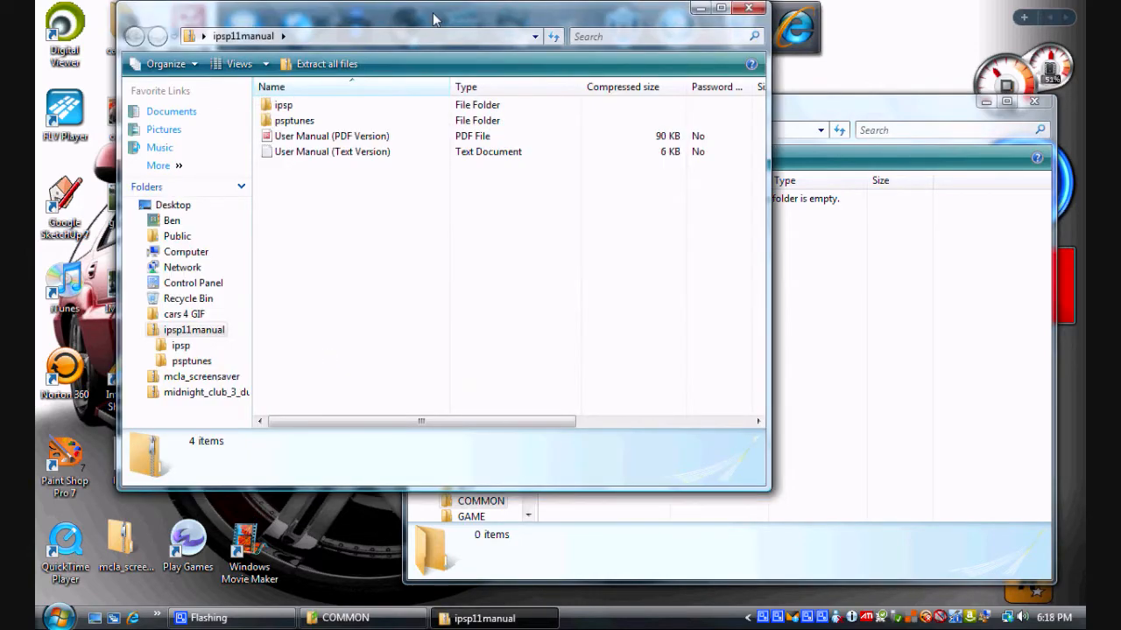
Copy the ipsp folder from the archive into COMMON, allowing the security prompt, and return to PSP
left_click_drag(434, 17, 272, 112)
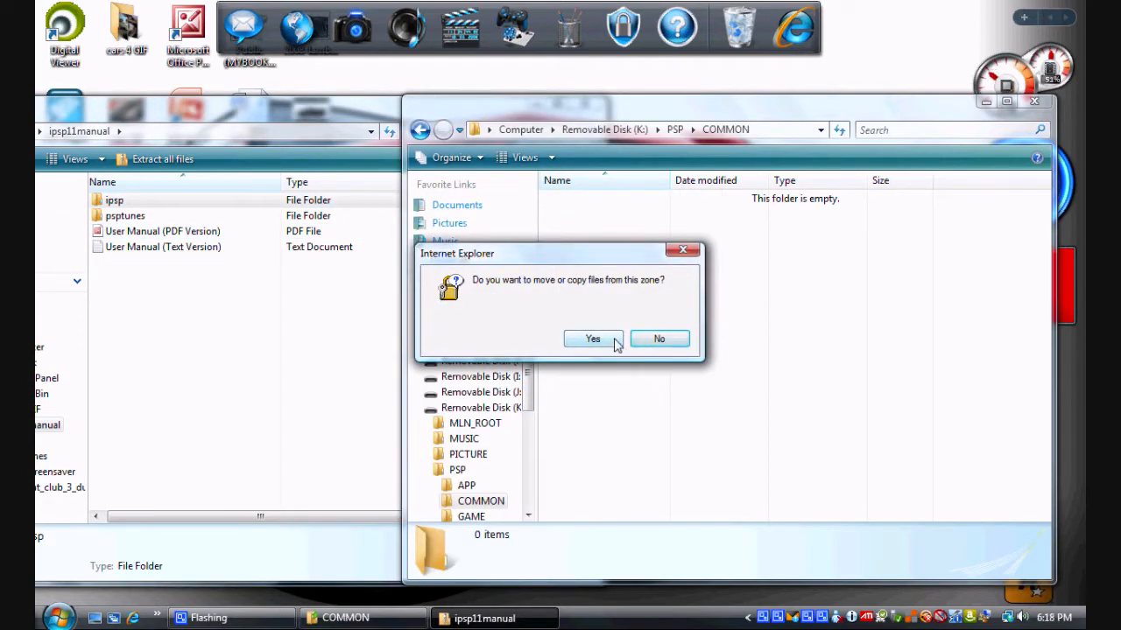
left_click(592, 340)
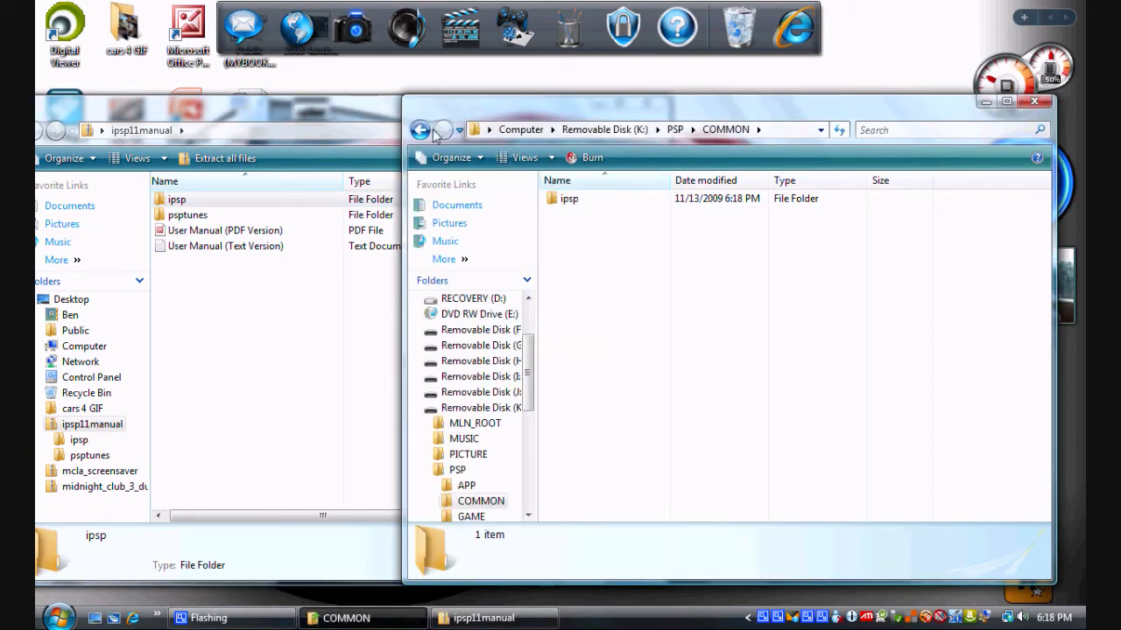
left_click(420, 129)
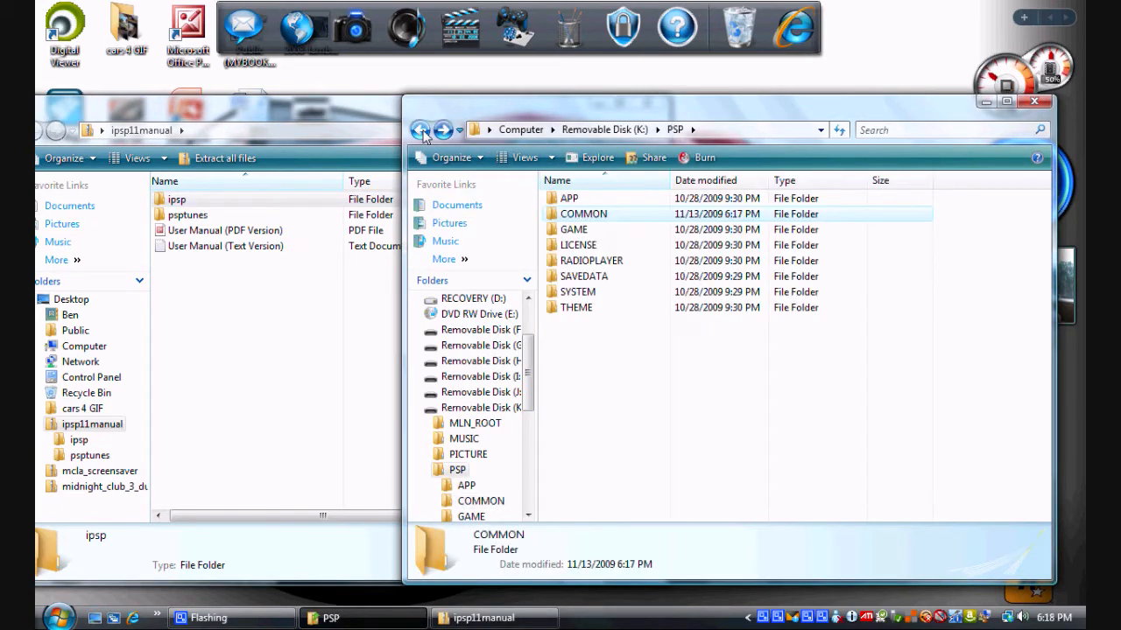
Copy psptunes from the archive onto the removable disk's PSP folder and close the archive window
left_click(420, 130)
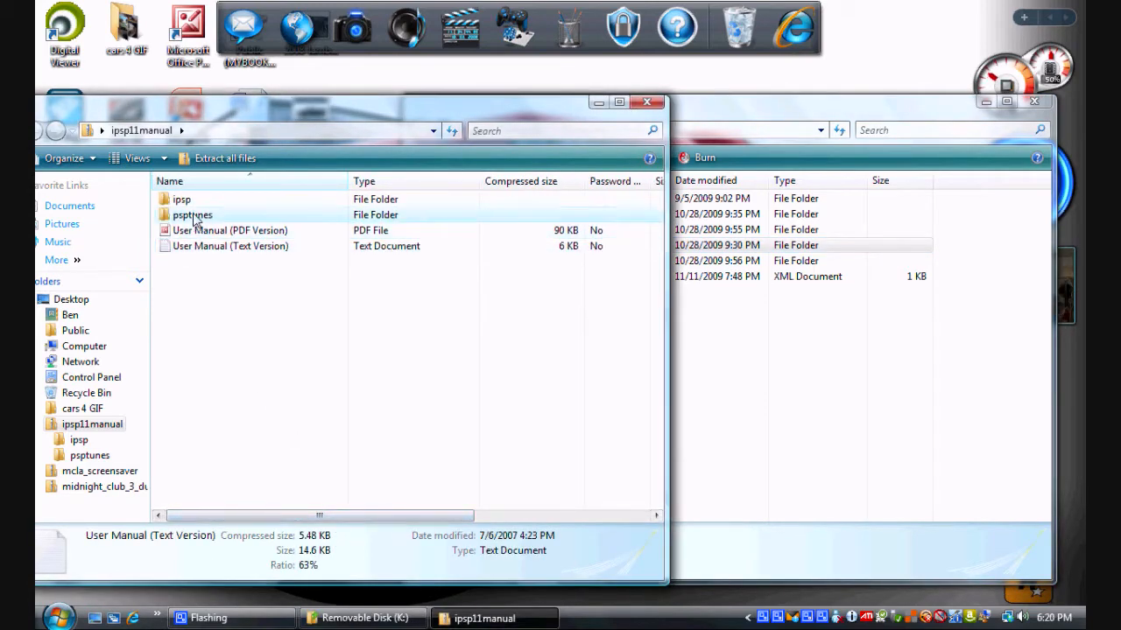
left_click_drag(193, 214, 692, 307)
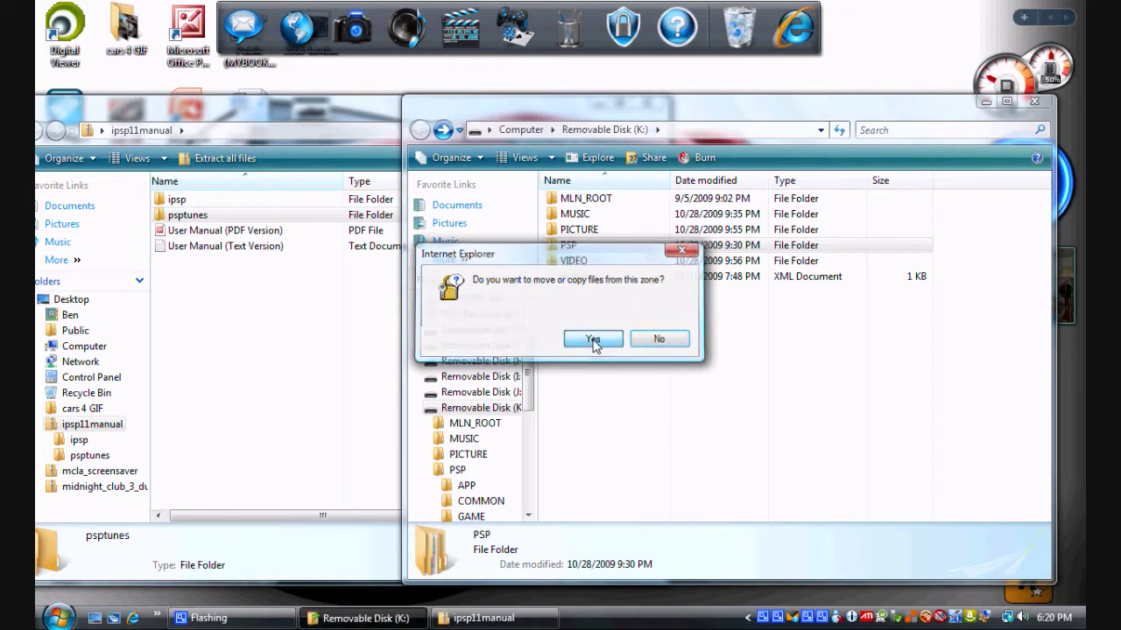
left_click(592, 340)
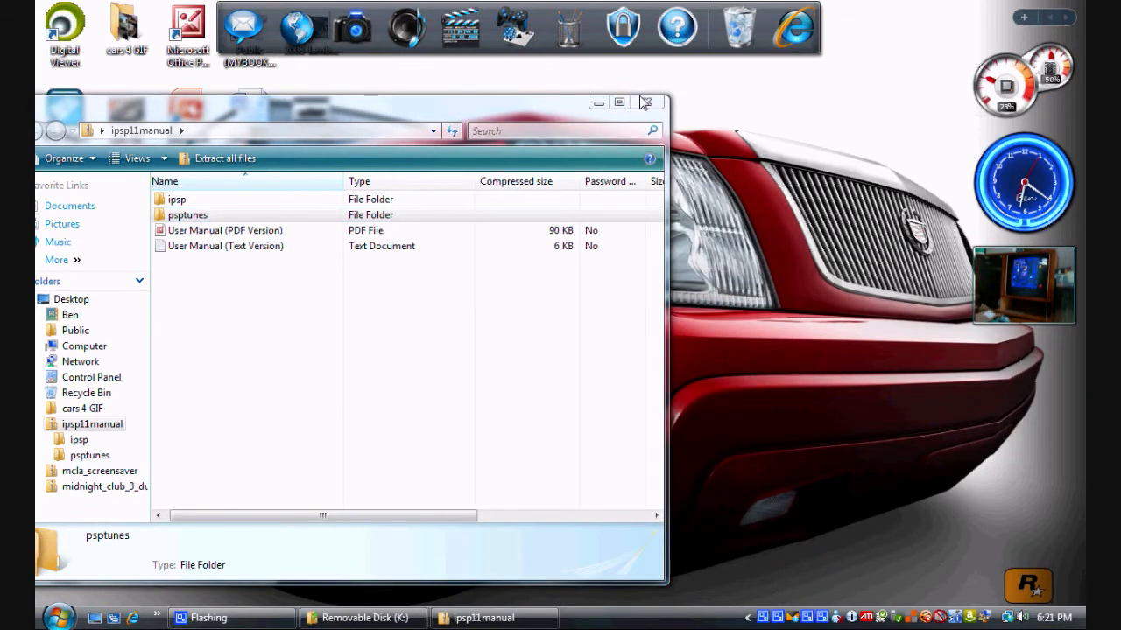
left_click(360, 616)
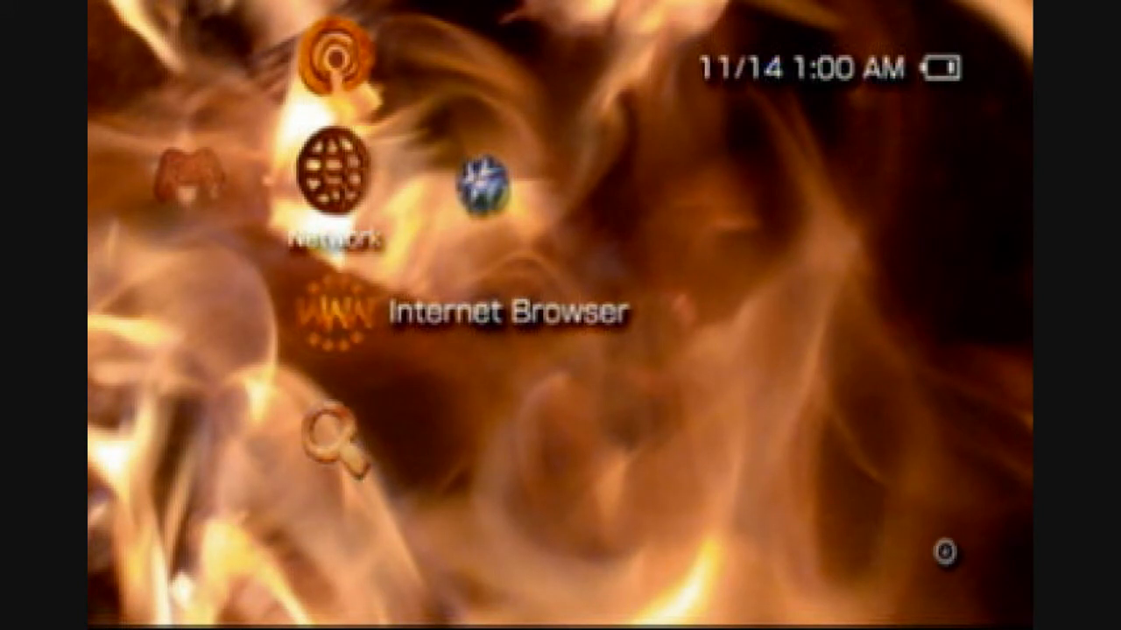
Launch the PSP Internet Browser at file:/PSP/COMMON/ipsp/index.html and allow its plugin to run
left_click(332, 315)
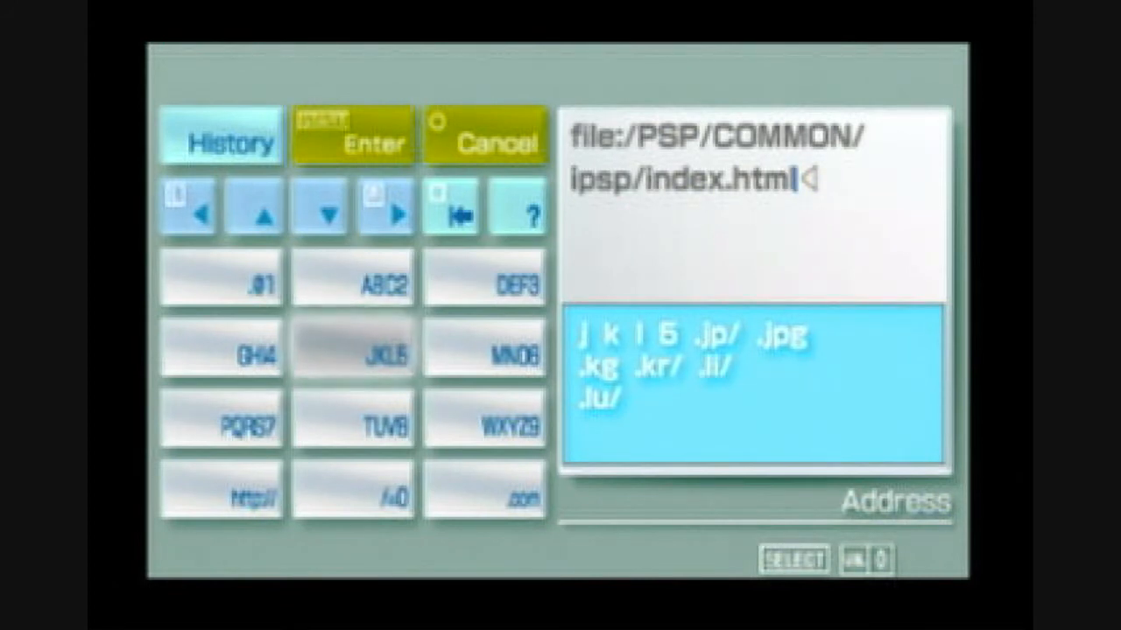
left_click(353, 140)
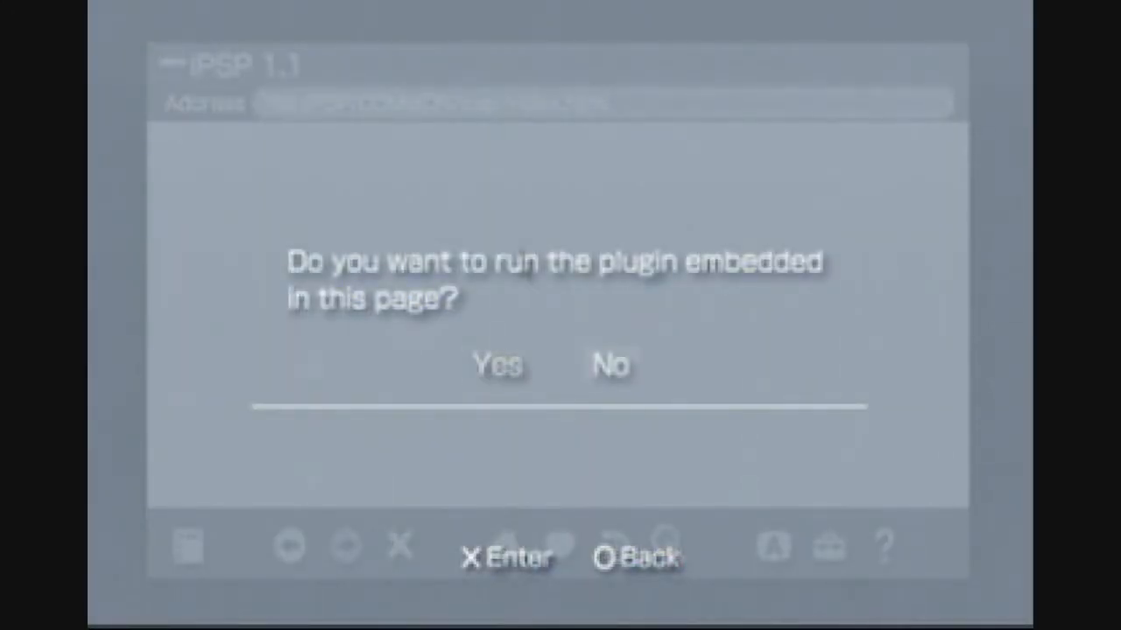
left_click(497, 366)
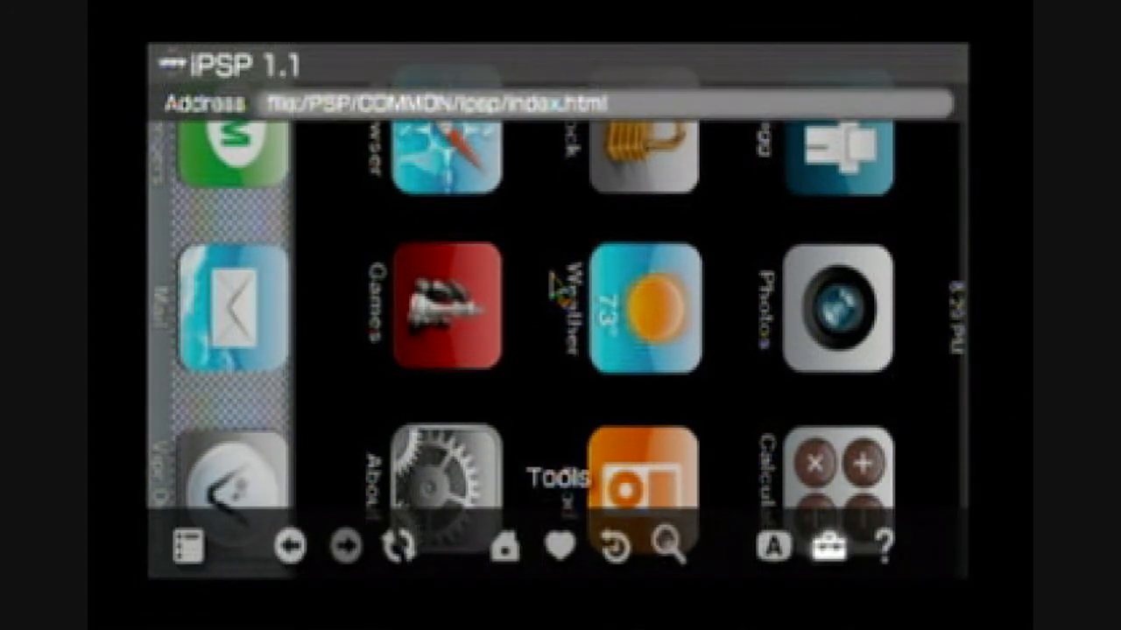
Delete the browser cache from the PSP browser's Tools menu
left_click(833, 547)
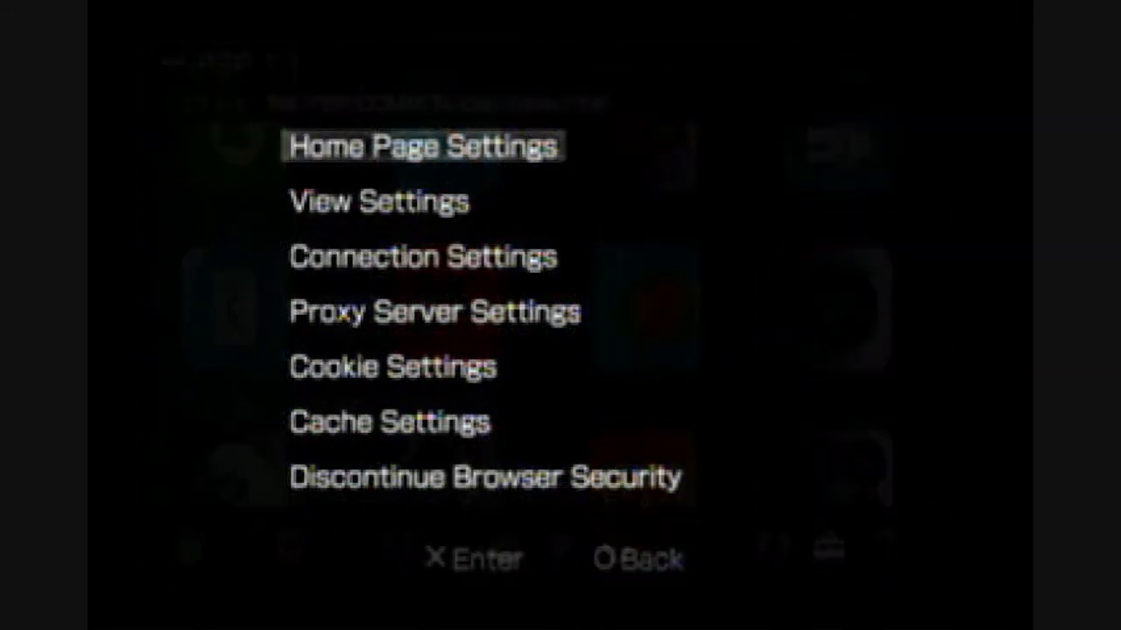
key("down")
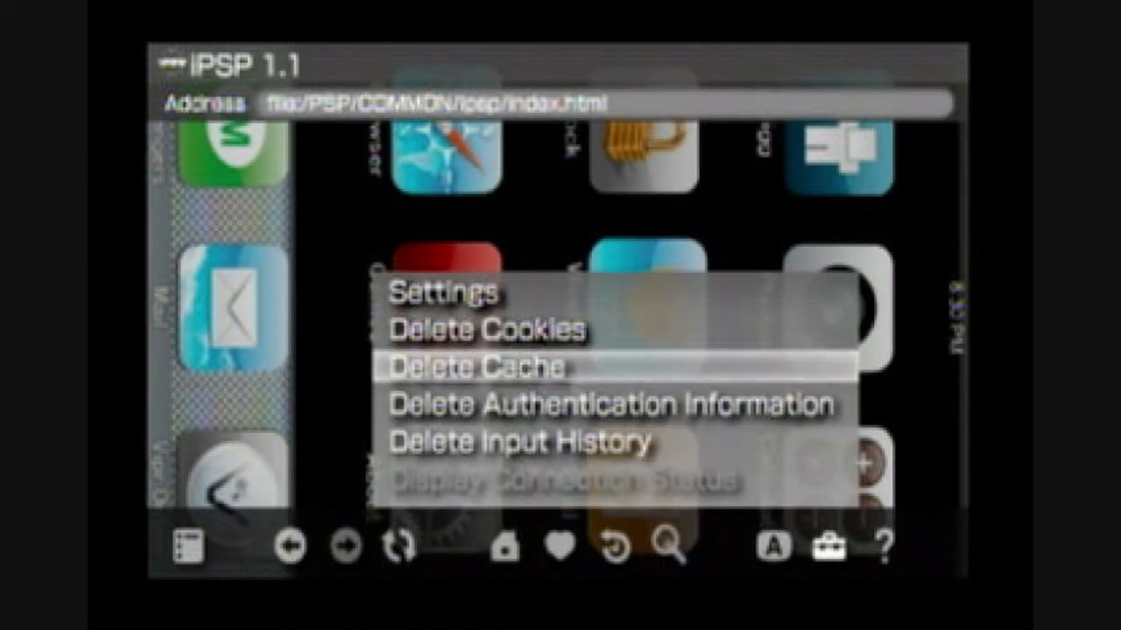
left_click(480, 366)
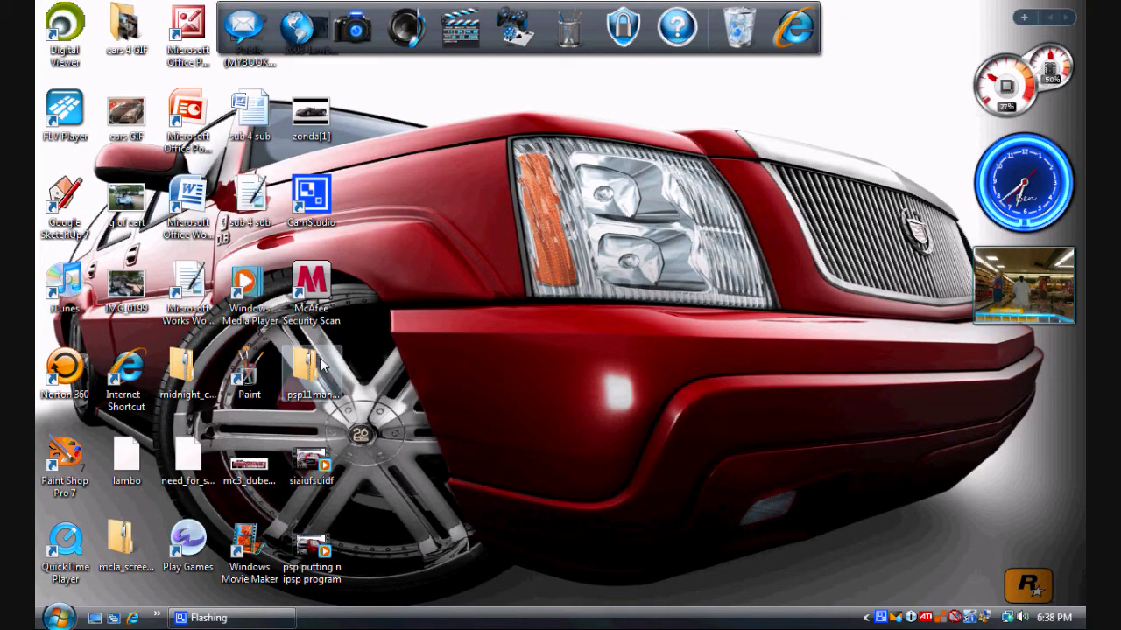
Open User Manual (Text Version) from ipsp11manual in Notepad and highlight the PSP system requirements
double_click(312, 362)
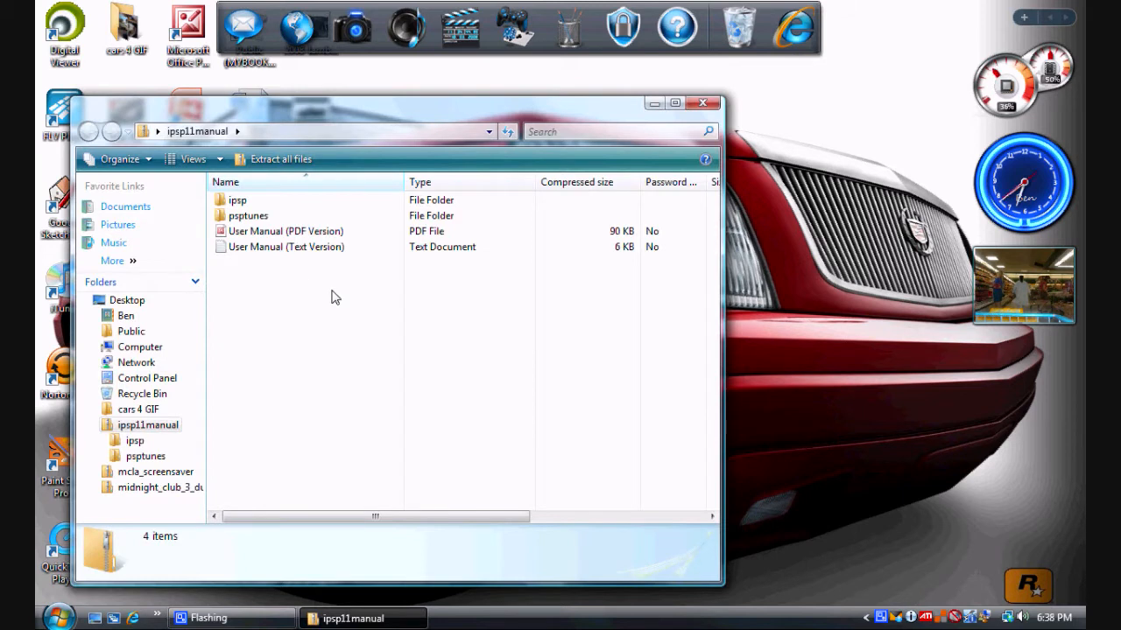
mouse_move(359, 224)
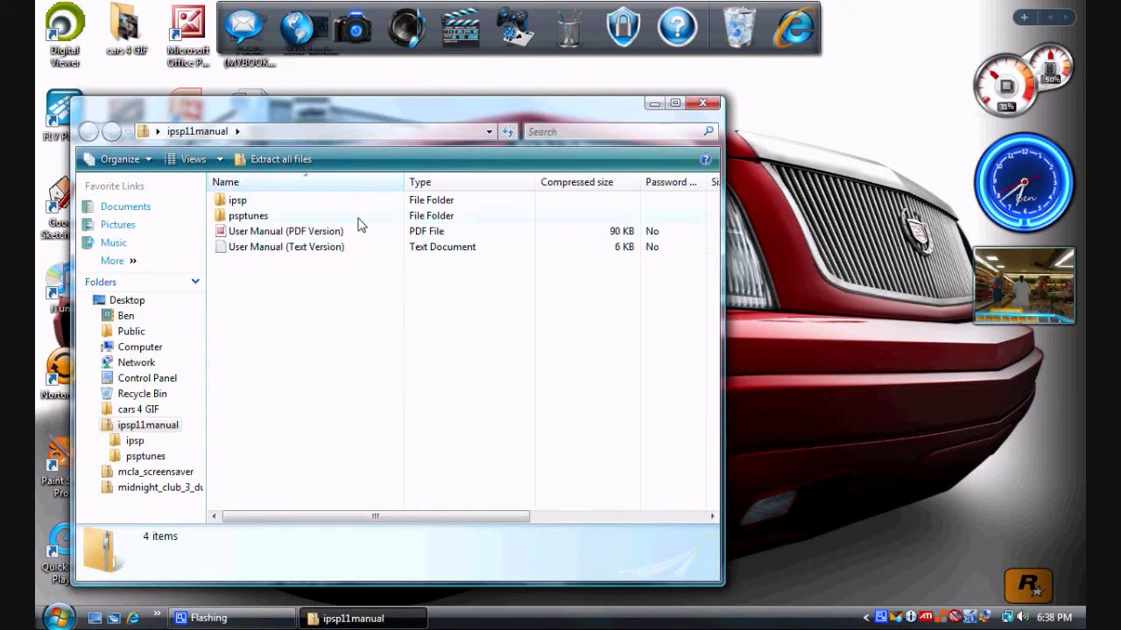
left_click(287, 245)
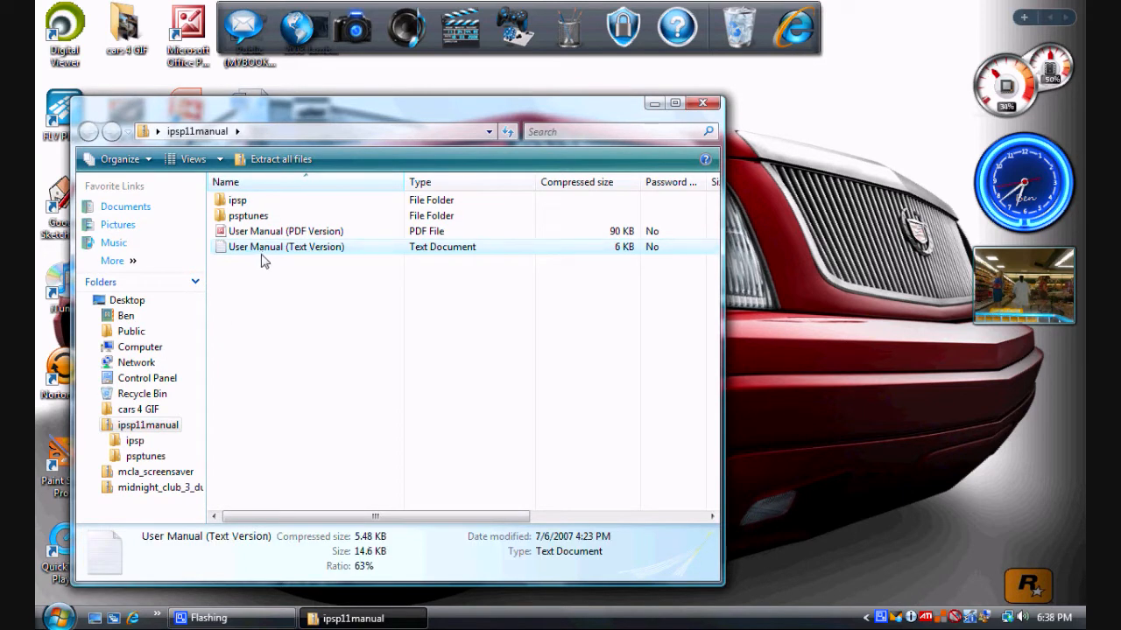
double_click(287, 245)
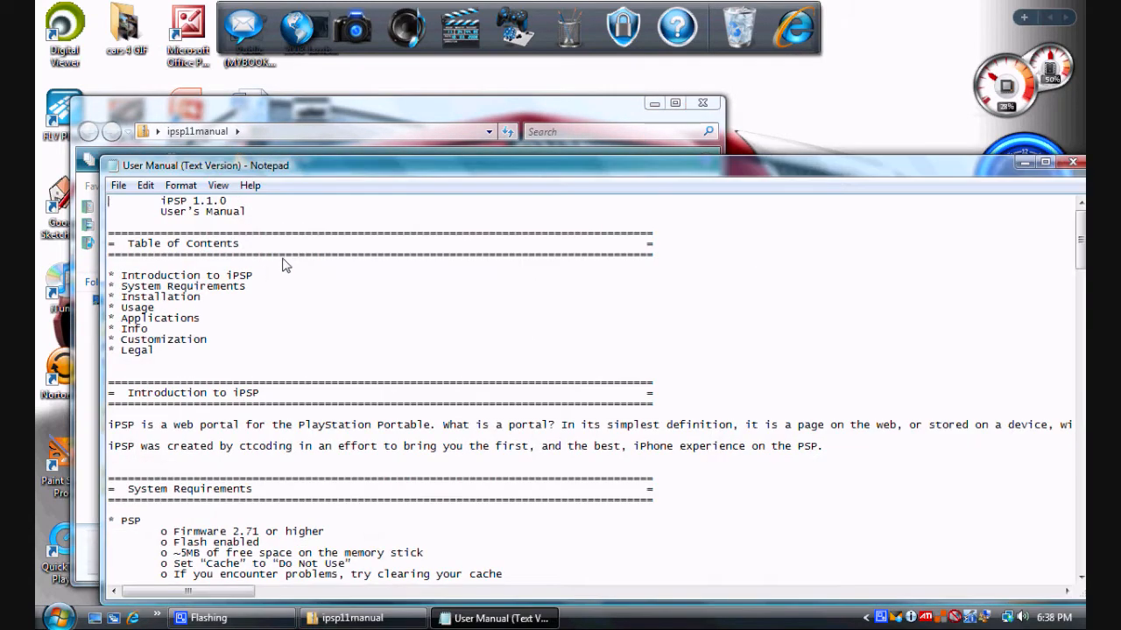
mouse_move(259, 346)
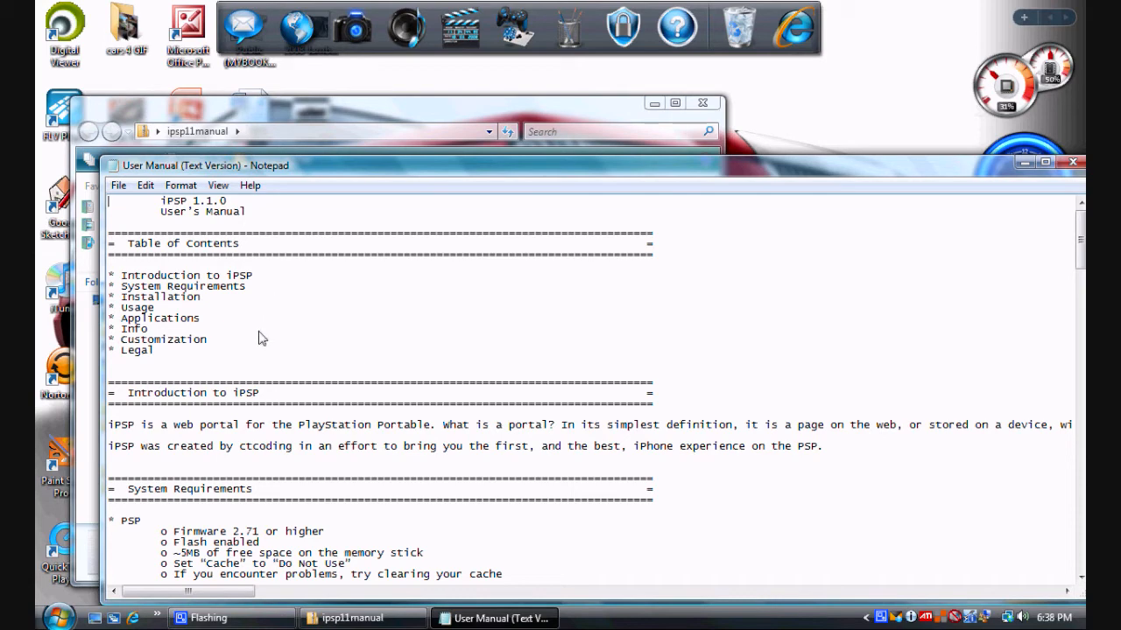
scroll("down", 3)
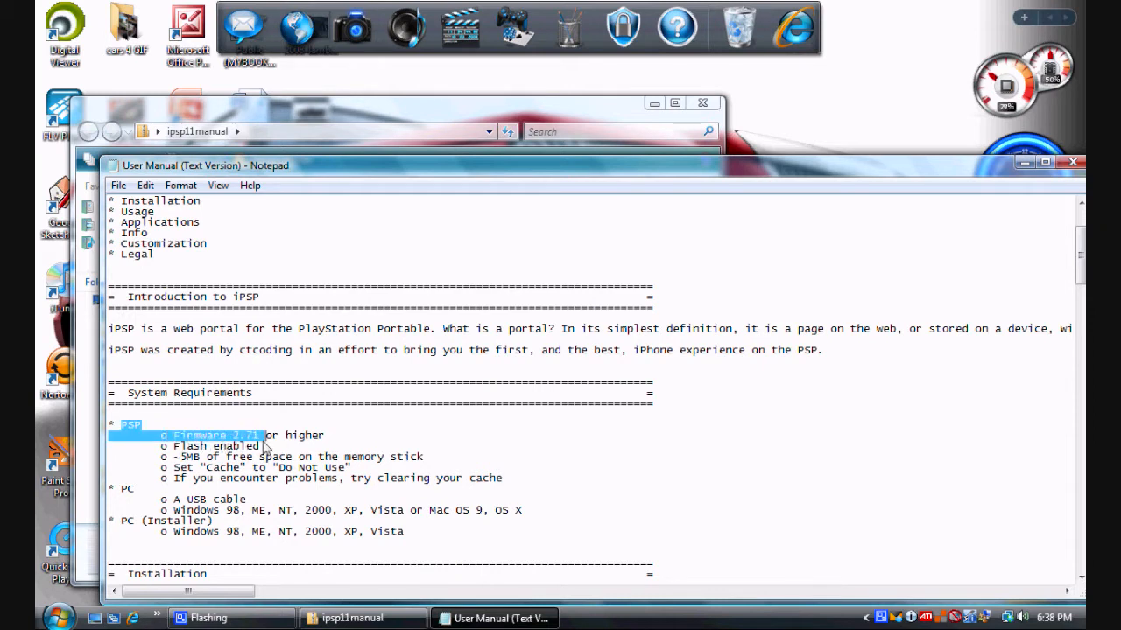
left_click_drag(263, 434, 462, 486)
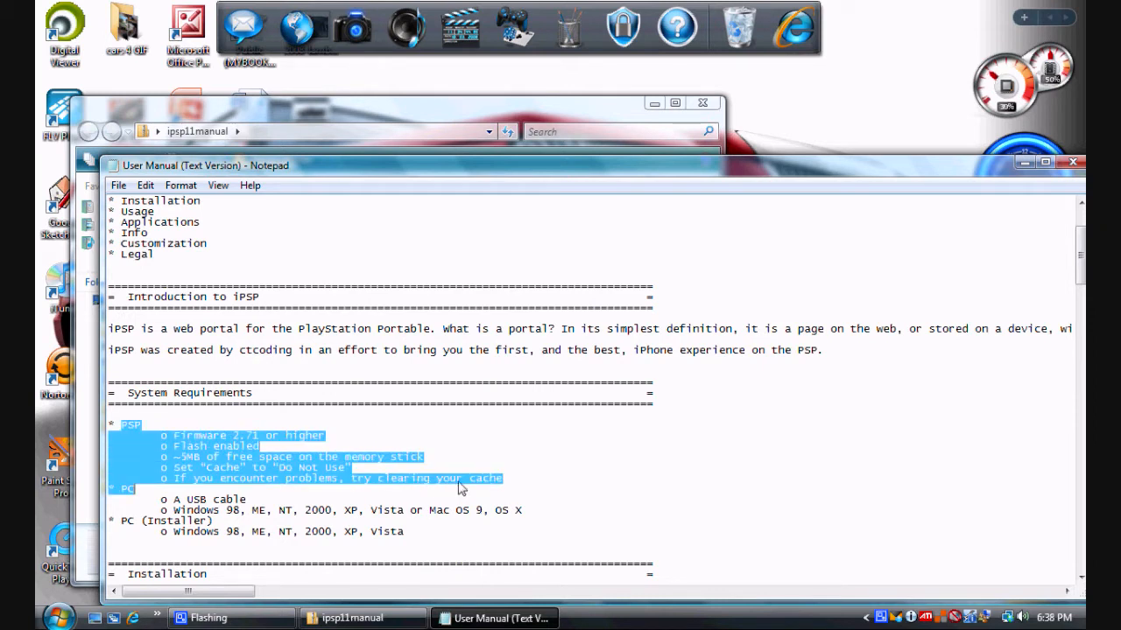
mouse_move(441, 437)
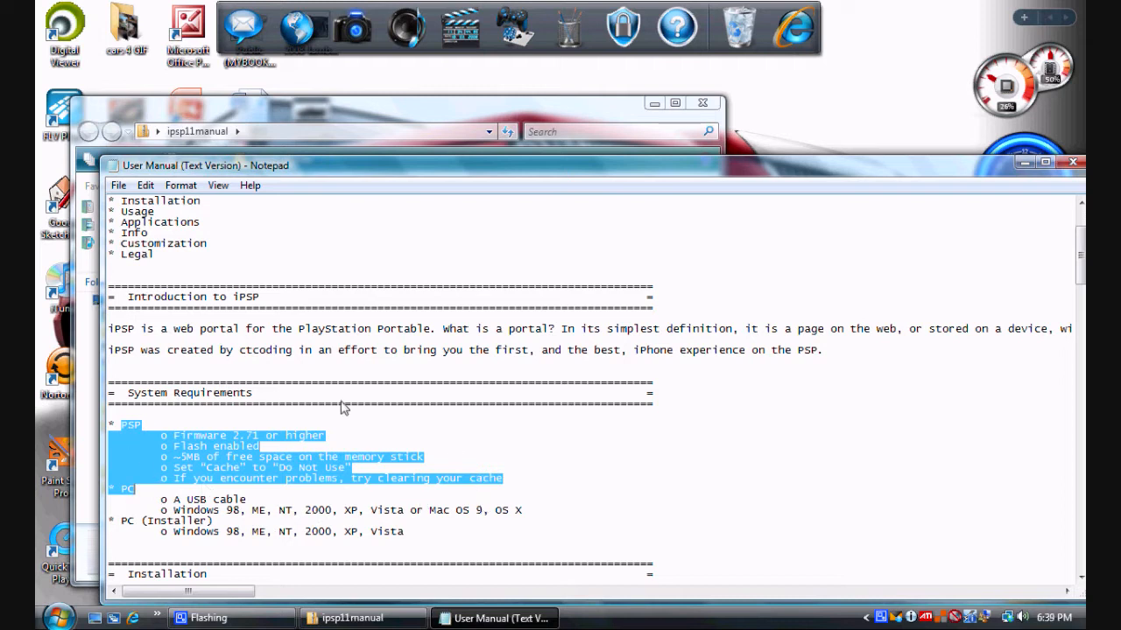
mouse_move(170, 462)
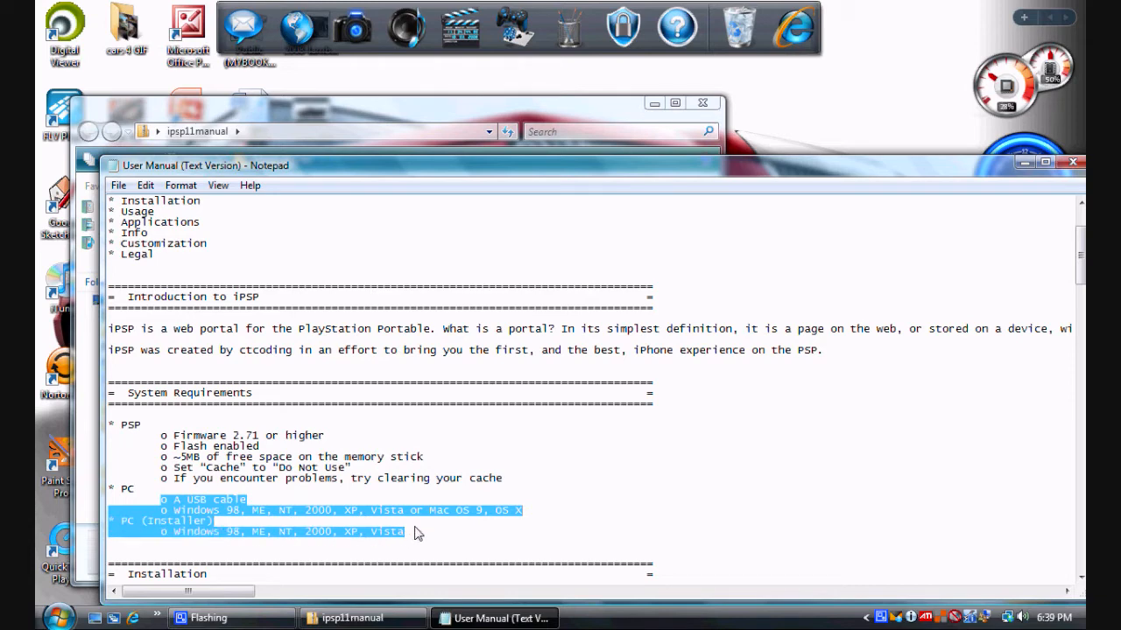
mouse_move(438, 469)
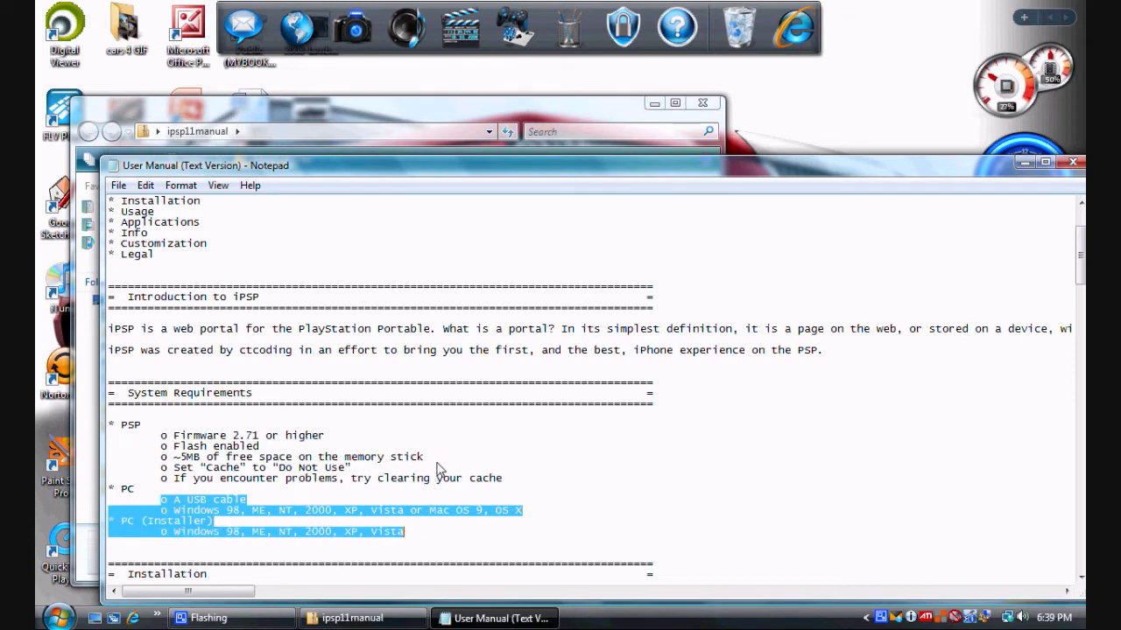
scroll("down", 3)
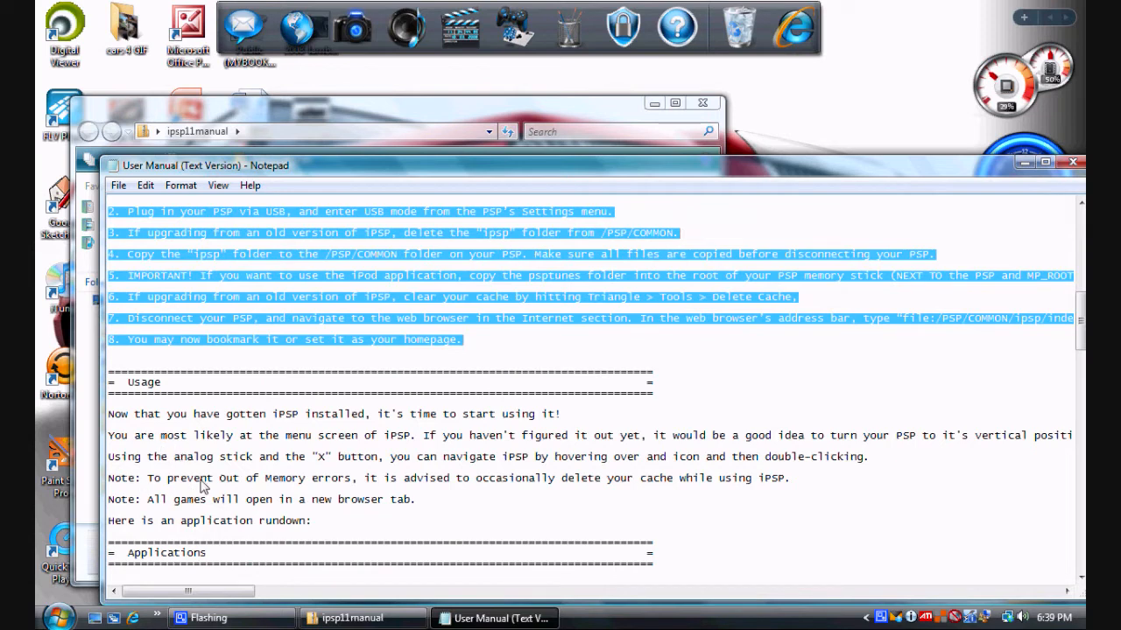
Scroll the manual past Usage, Applications and Info to the Customization section
scroll("down", 3)
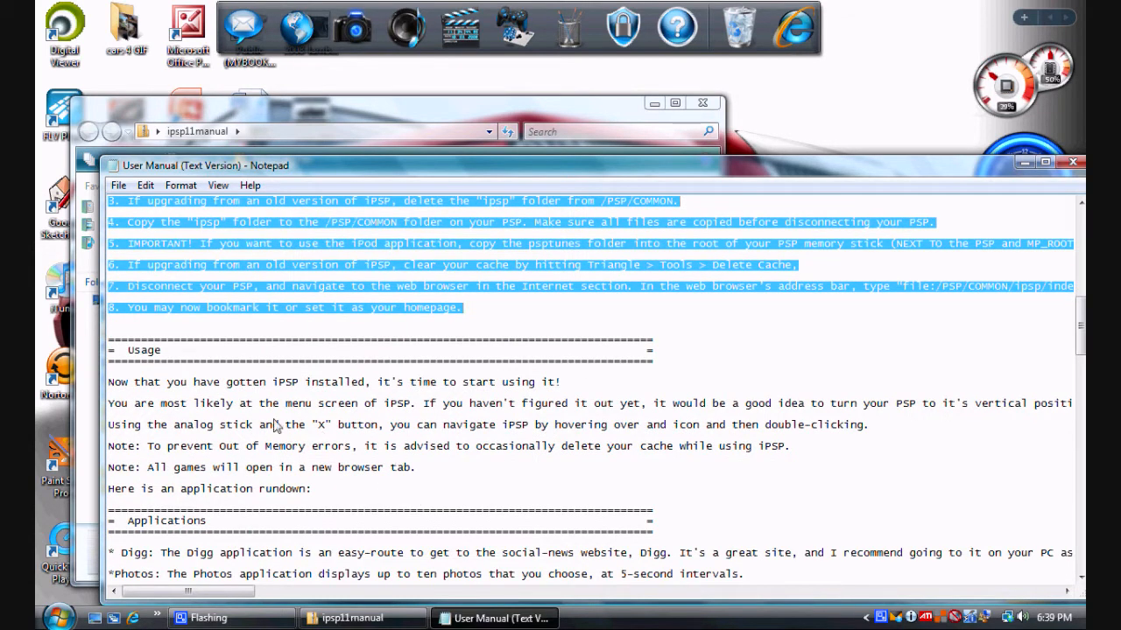
scroll("down", 3)
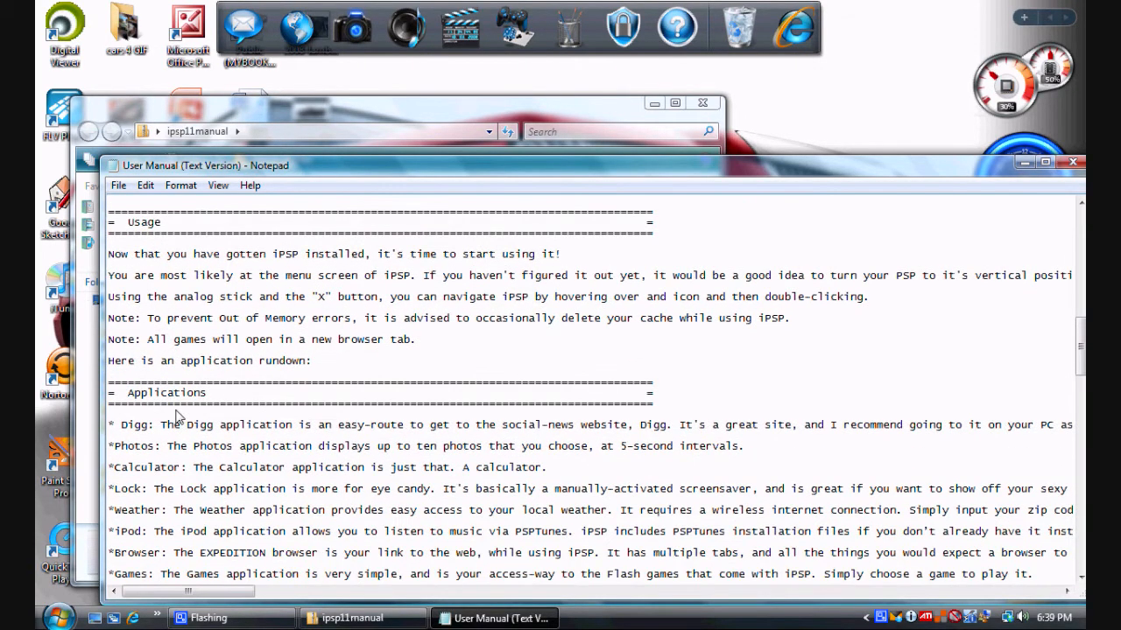
scroll("down", 3)
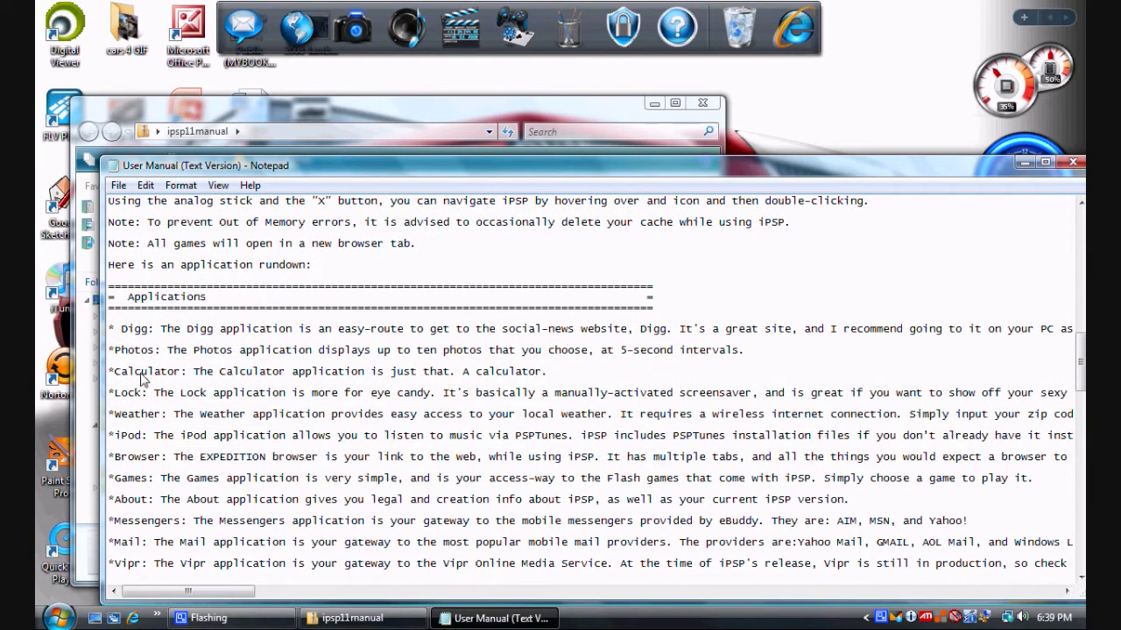
mouse_move(193, 525)
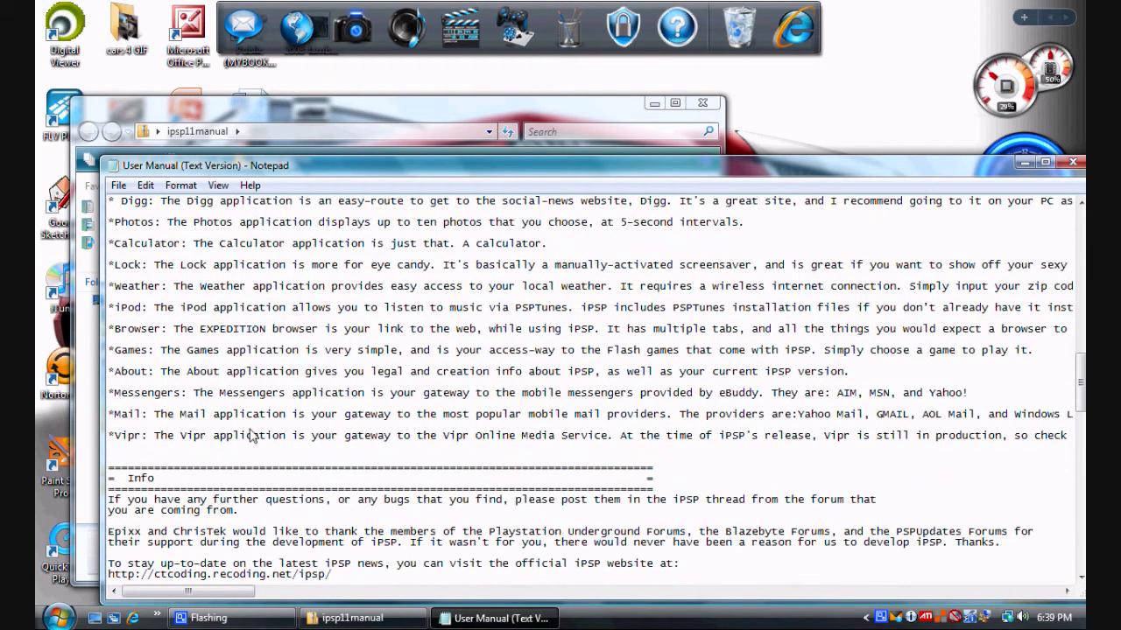
scroll("down", 3)
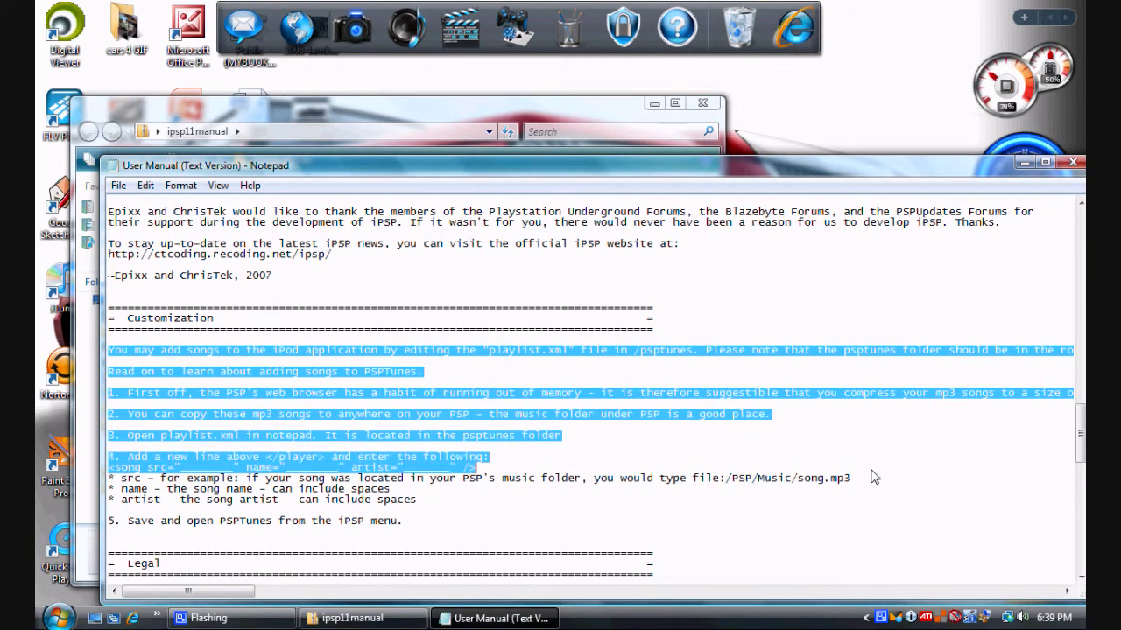
left_click_drag(874, 477, 428, 522)
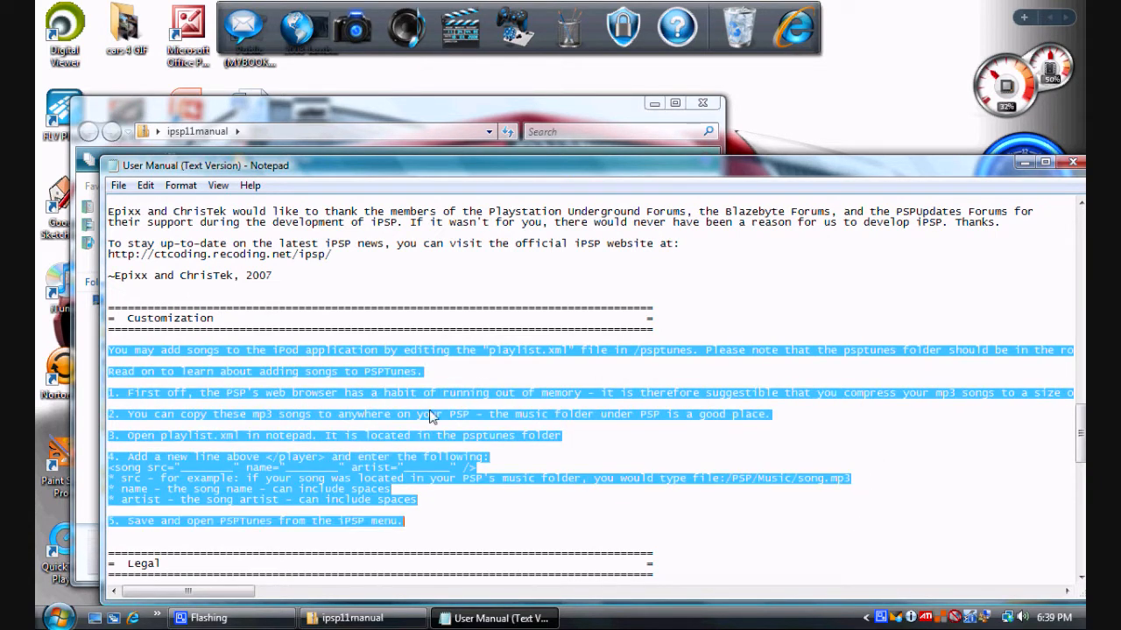
left_click_drag(183, 592, 252, 592)
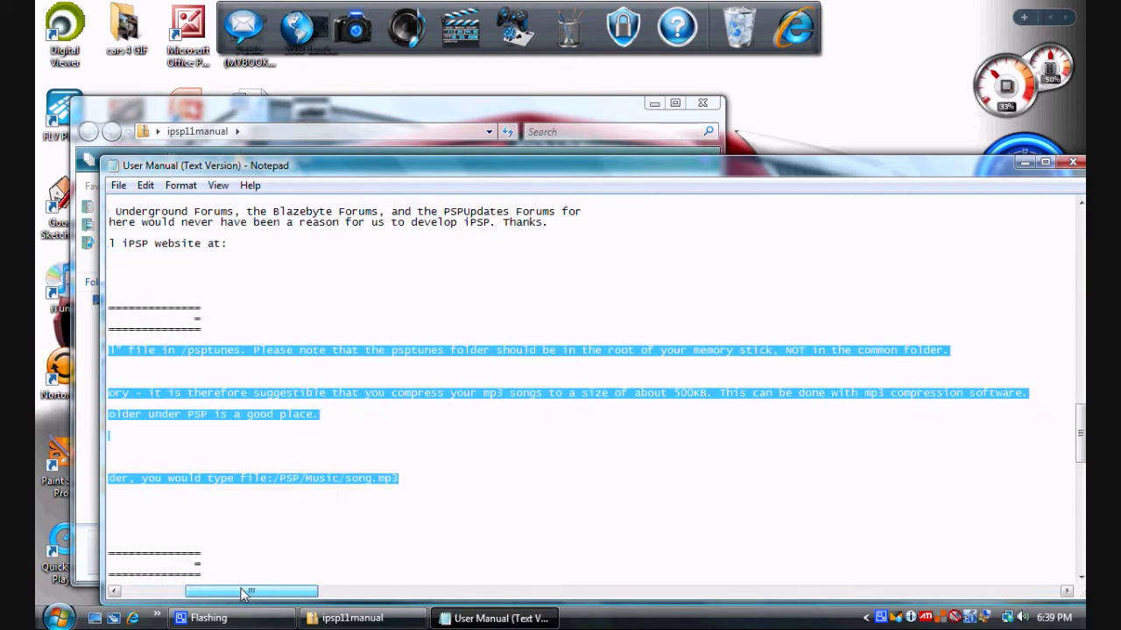
left_click_drag(252, 592, 196, 592)
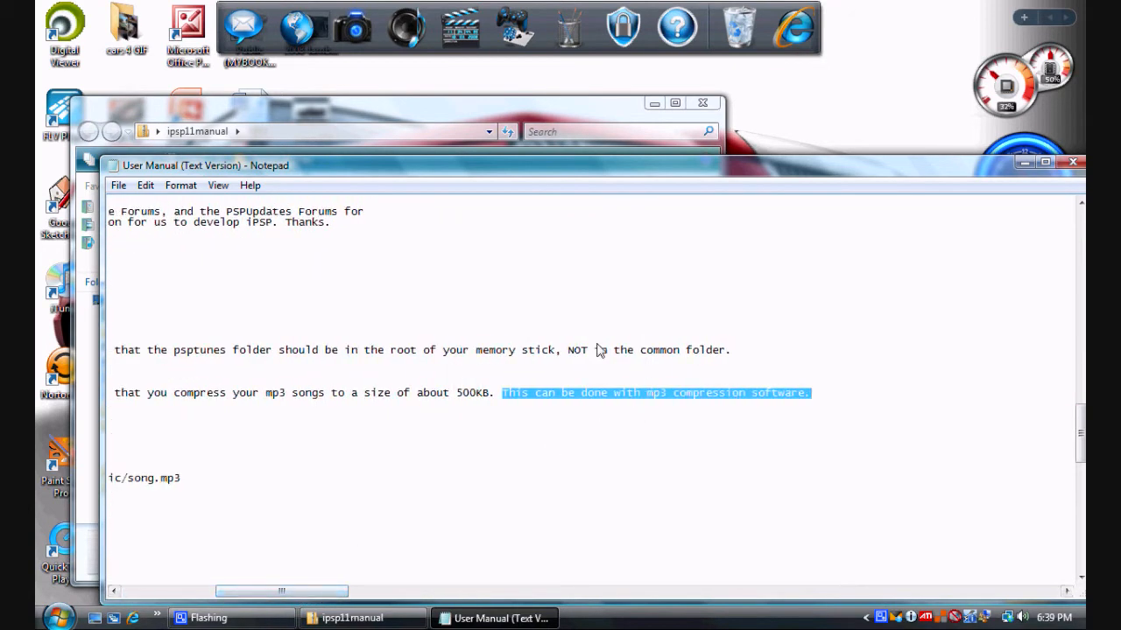
mouse_move(359, 450)
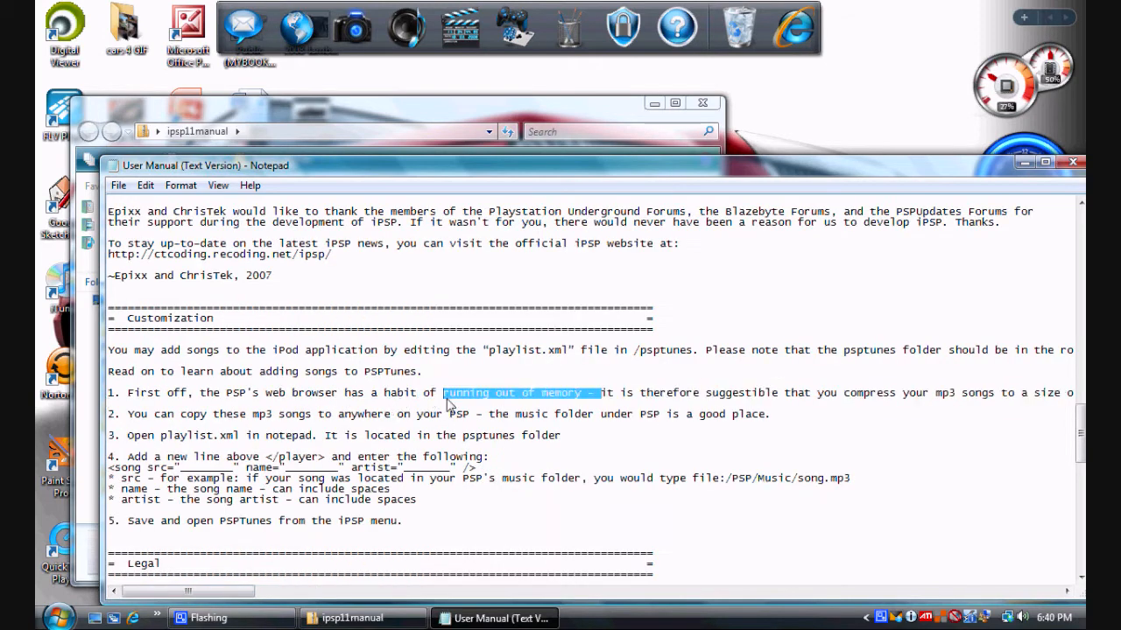
left_click_drag(447, 392, 631, 413)
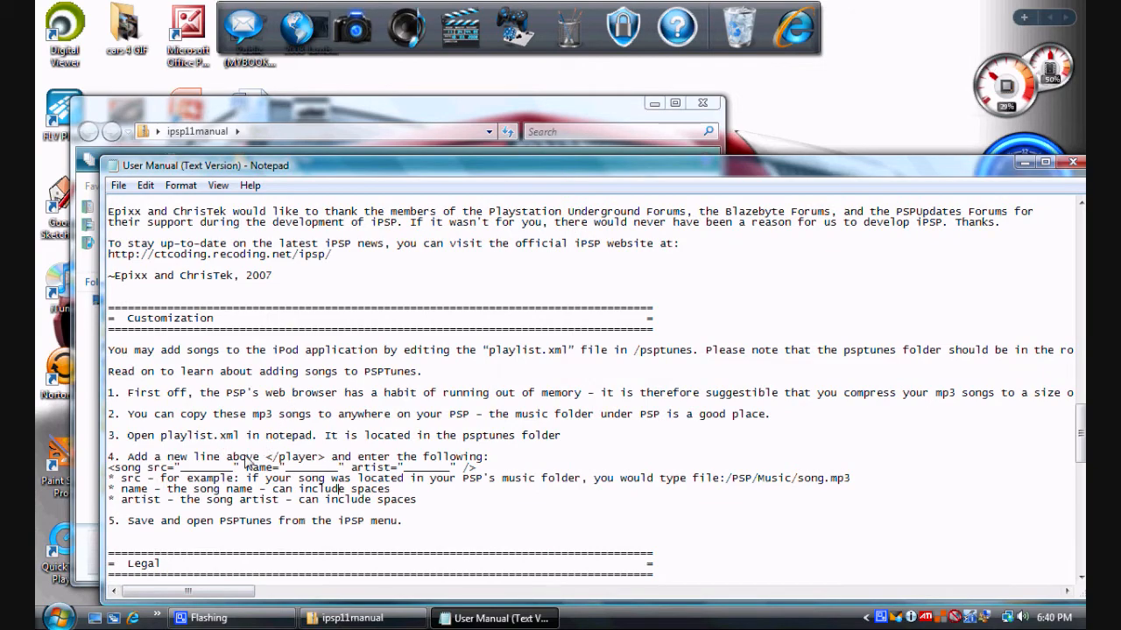
Read the manual through its Legal section, then close Notepad and the ipsp11manual folder window
scroll("down", 3)
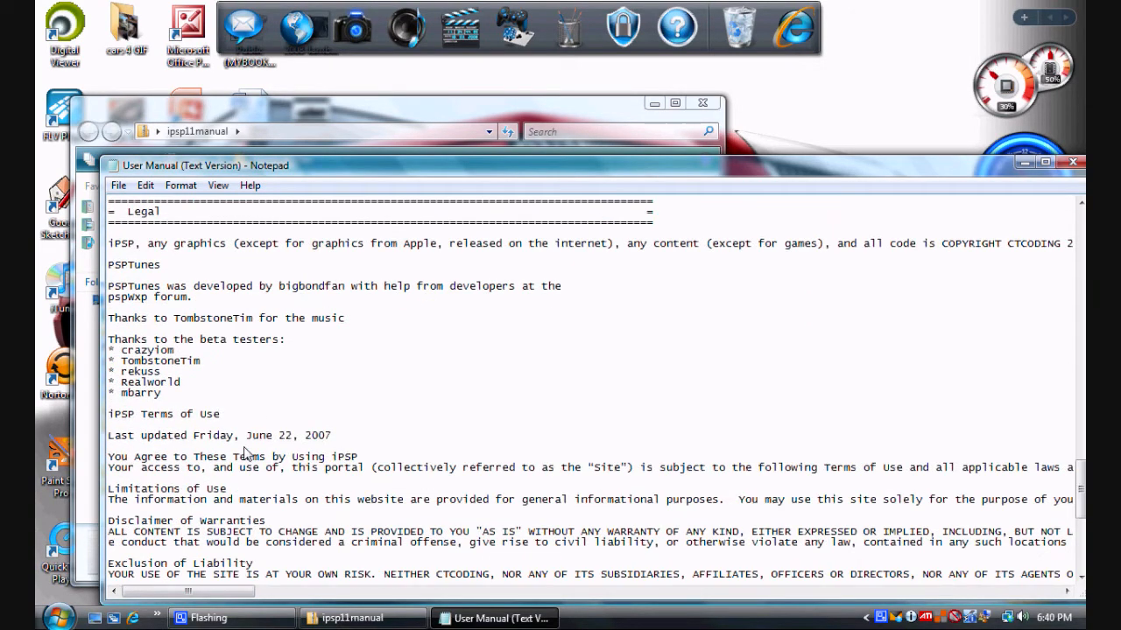
scroll("up", 3)
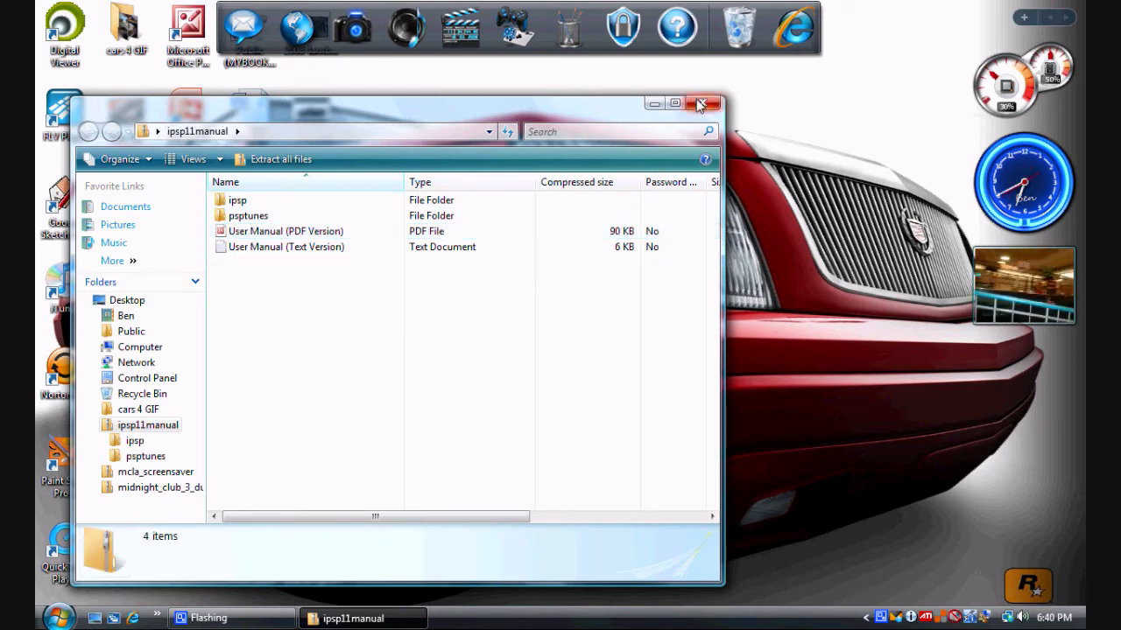
left_click(704, 103)
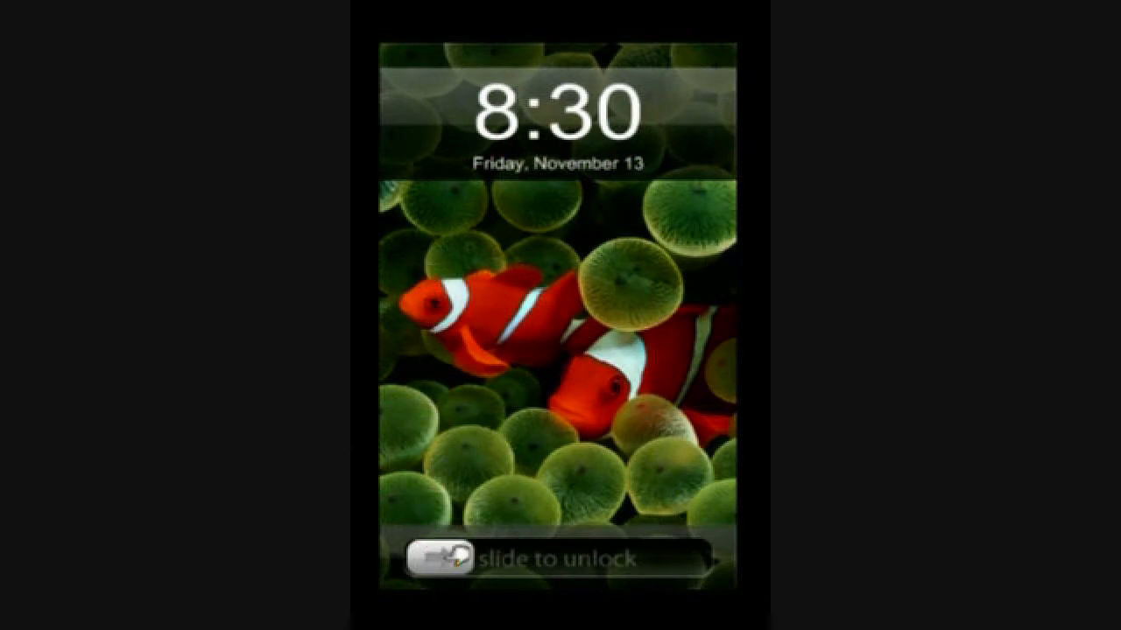
Unlock iPSP, enter the Games application and launch PSP Pong to its title screen
left_click_drag(438, 557, 714, 556)
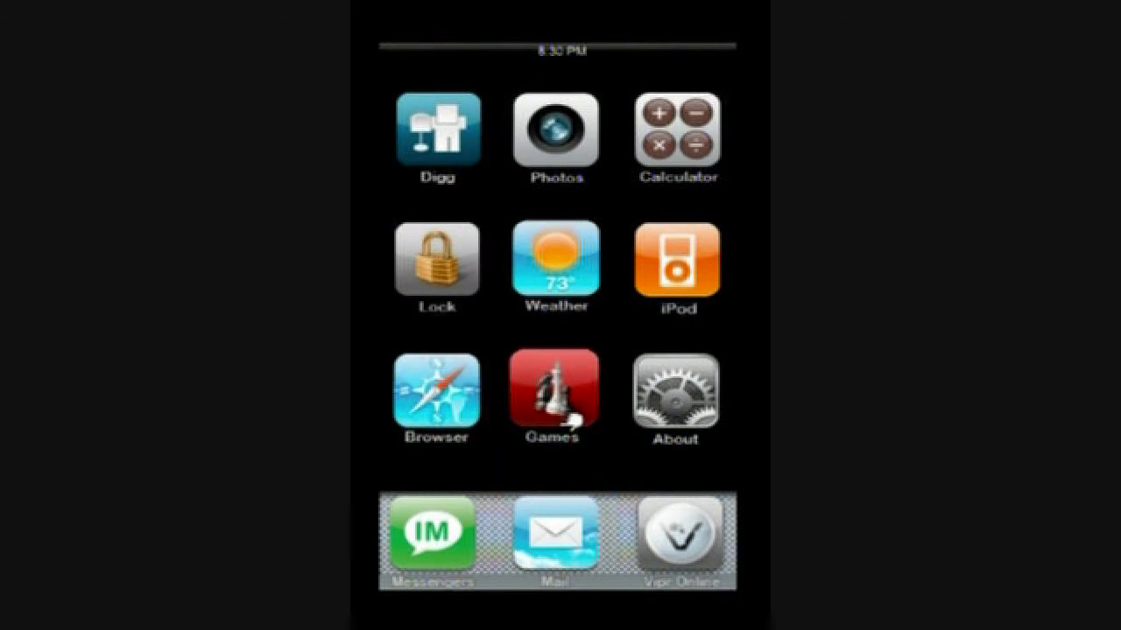
left_click(553, 388)
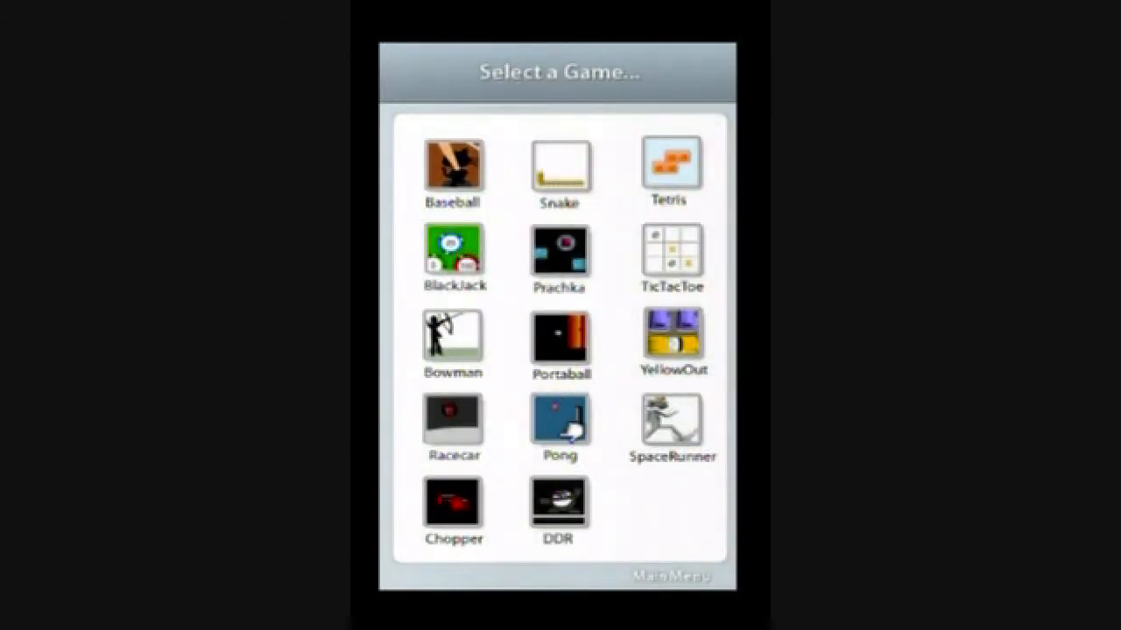
left_click(560, 428)
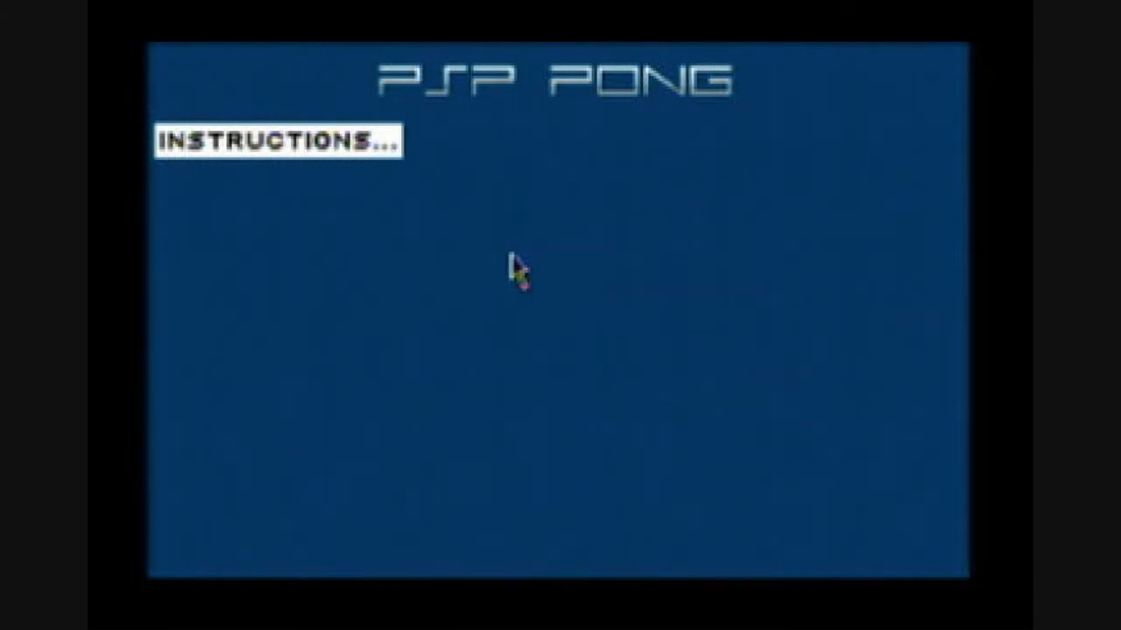
Pick Easy difficulty, start the Pong match and release the ball onto the court
left_click(277, 142)
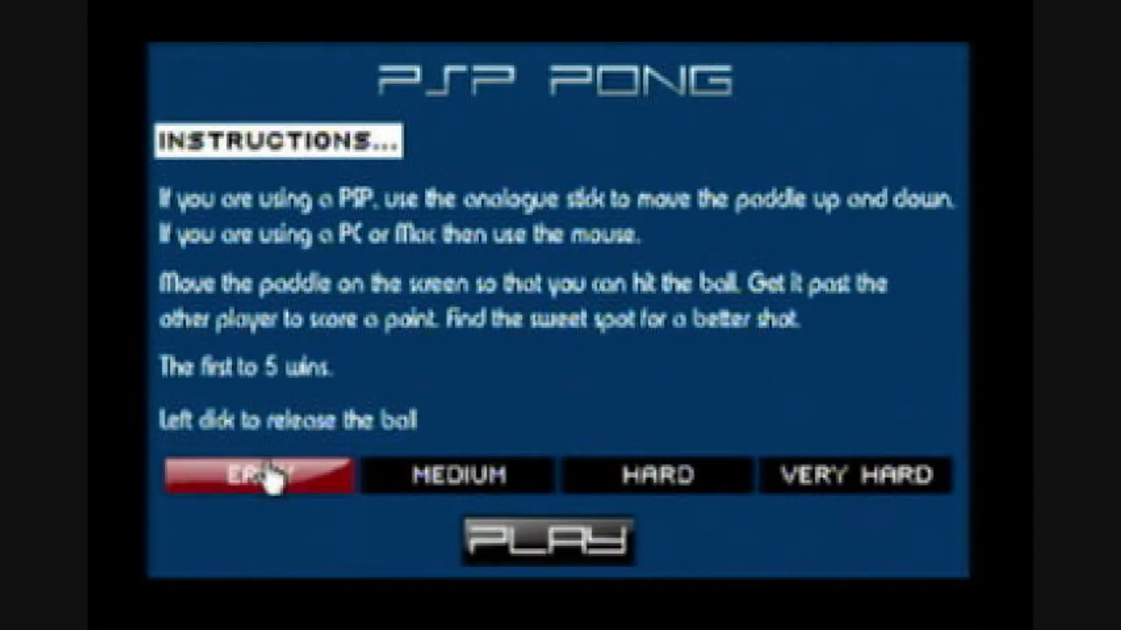
left_click(455, 476)
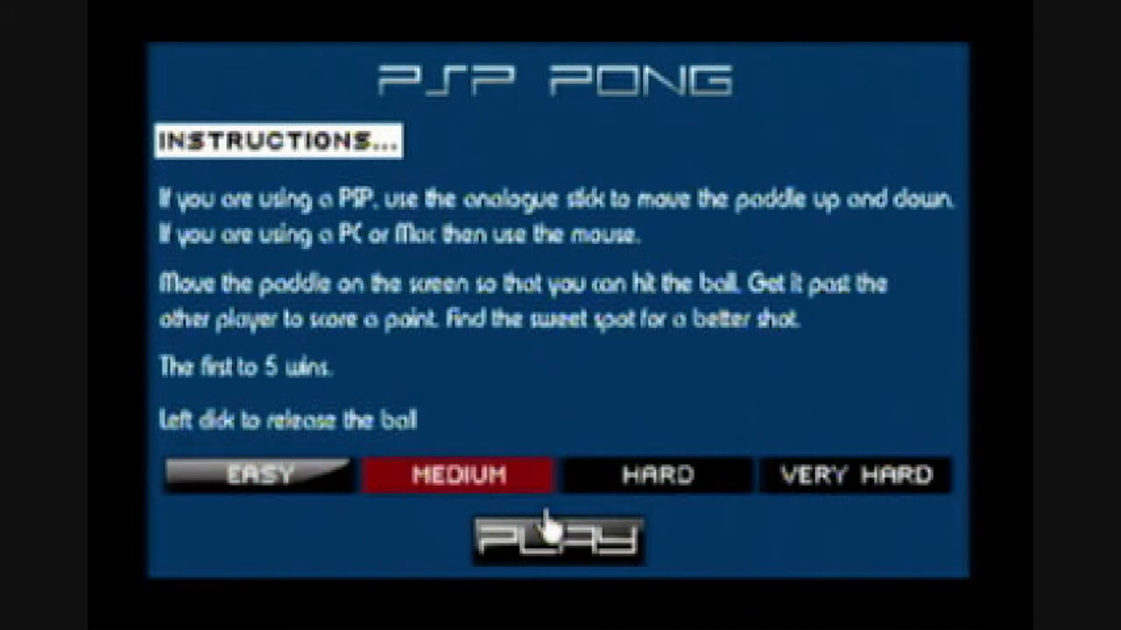
left_click(255, 476)
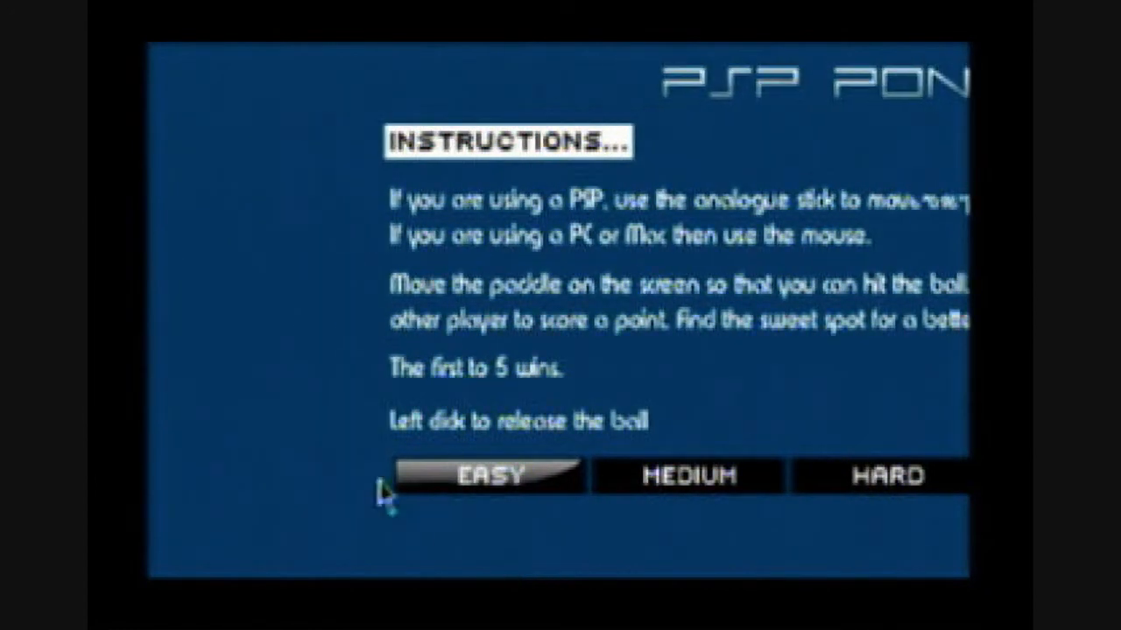
left_click(491, 476)
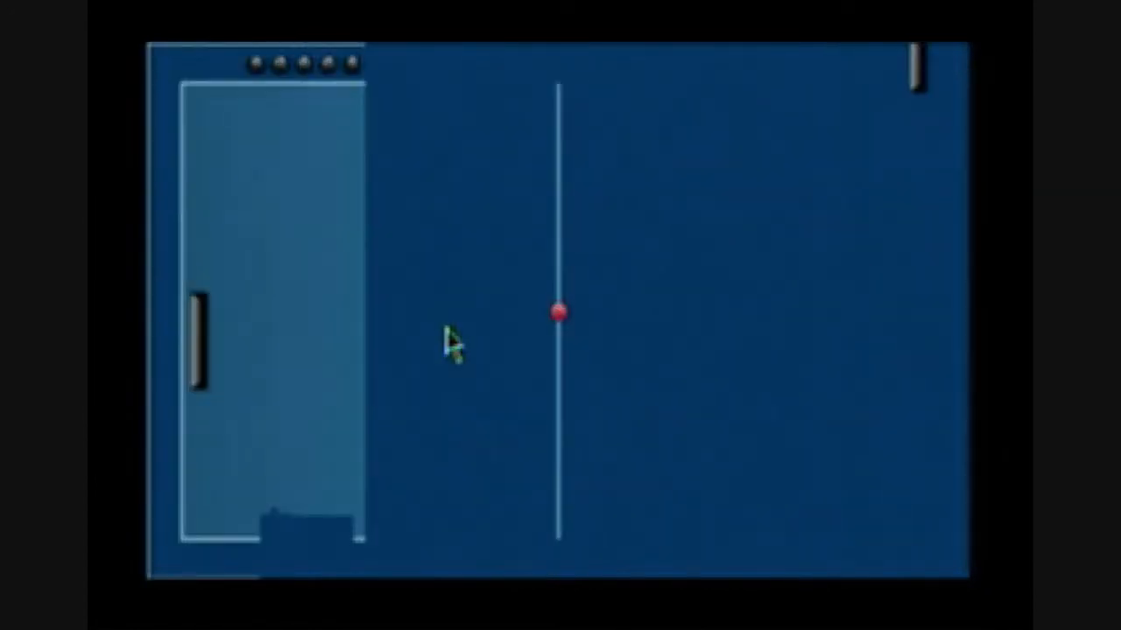